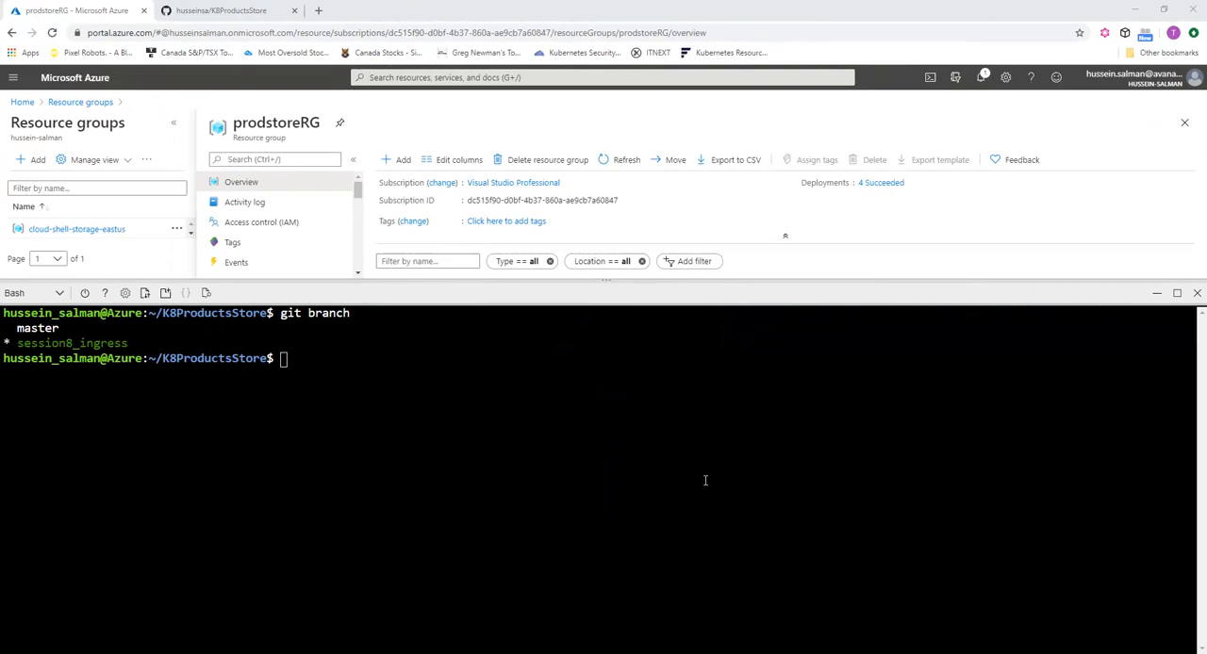
mouse_move(503, 444)
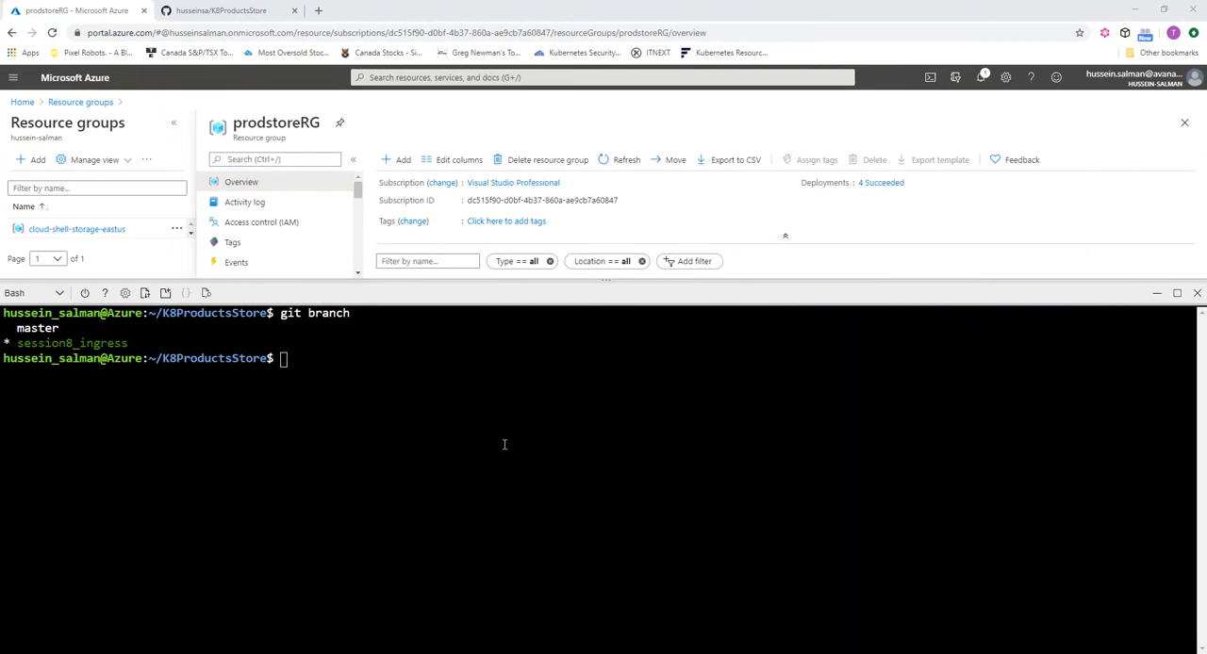
mouse_move(515, 350)
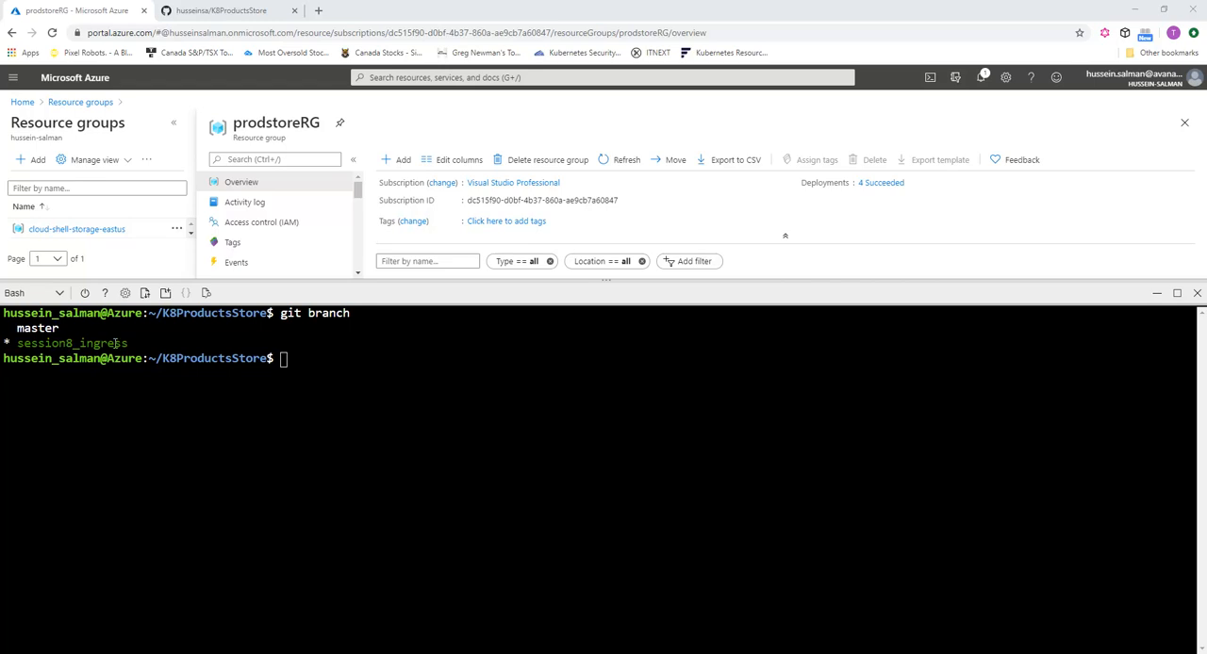
Step: Fetch prodstoreAKS credentials from prodstoreRG into kubectl and add the Helm stable charts repository
left_click(223, 11)
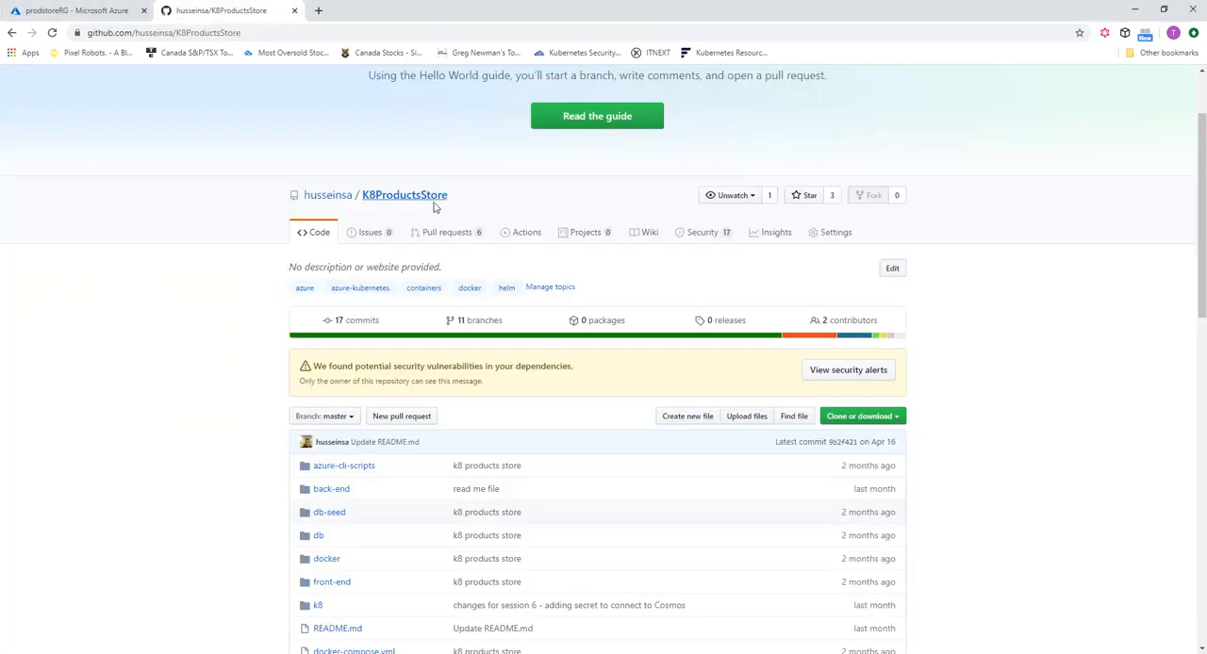
mouse_move(482, 321)
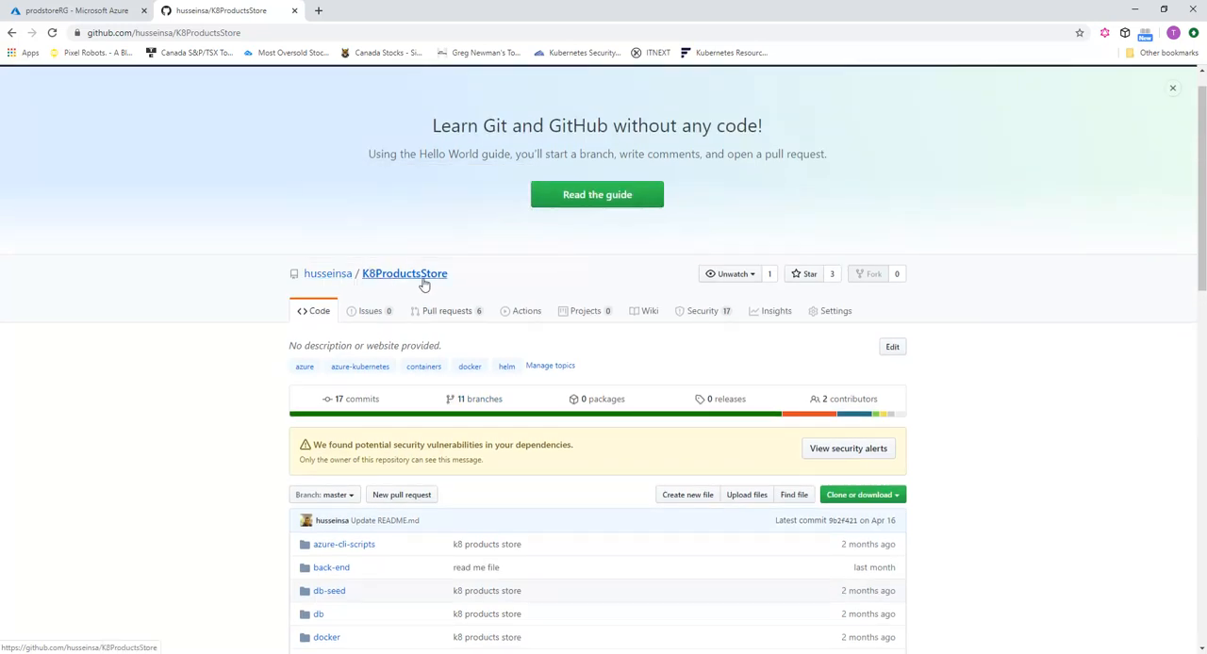
left_click(75, 11)
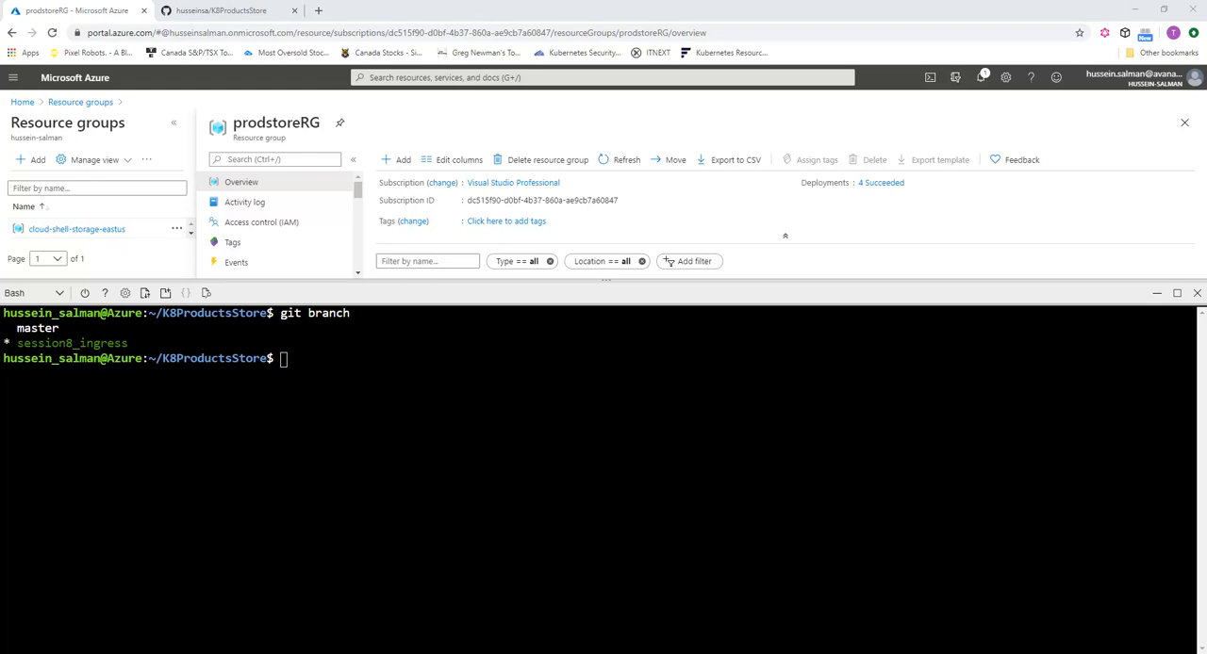
right_click(283, 358)
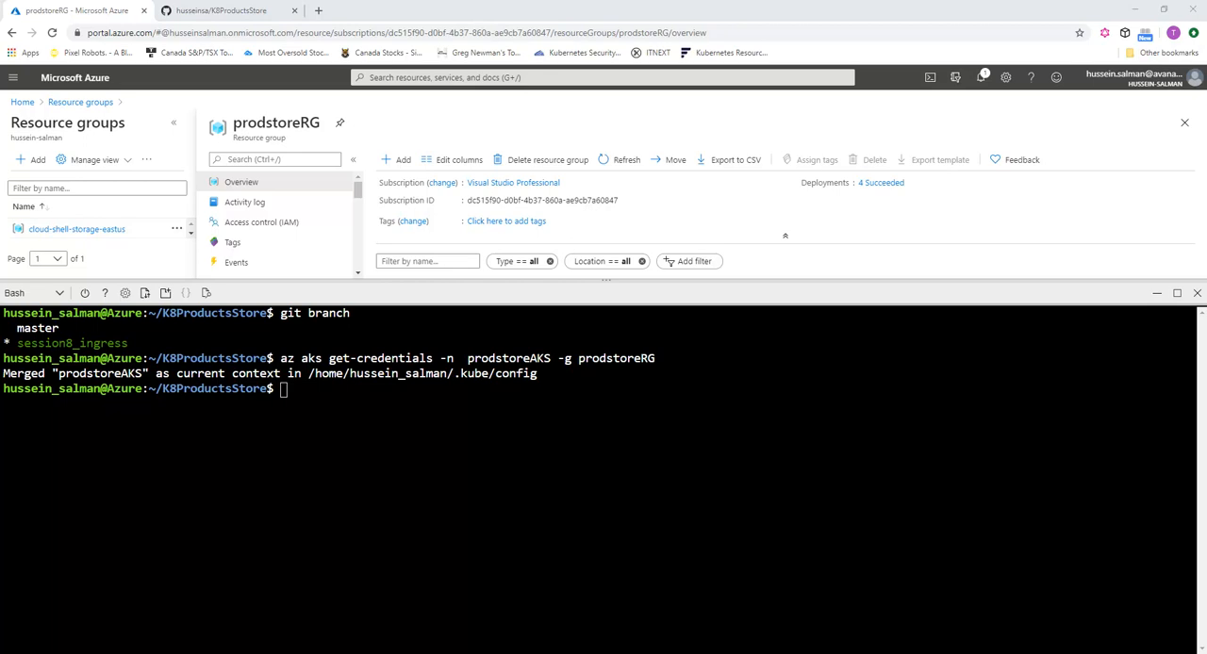
mouse_move(299, 422)
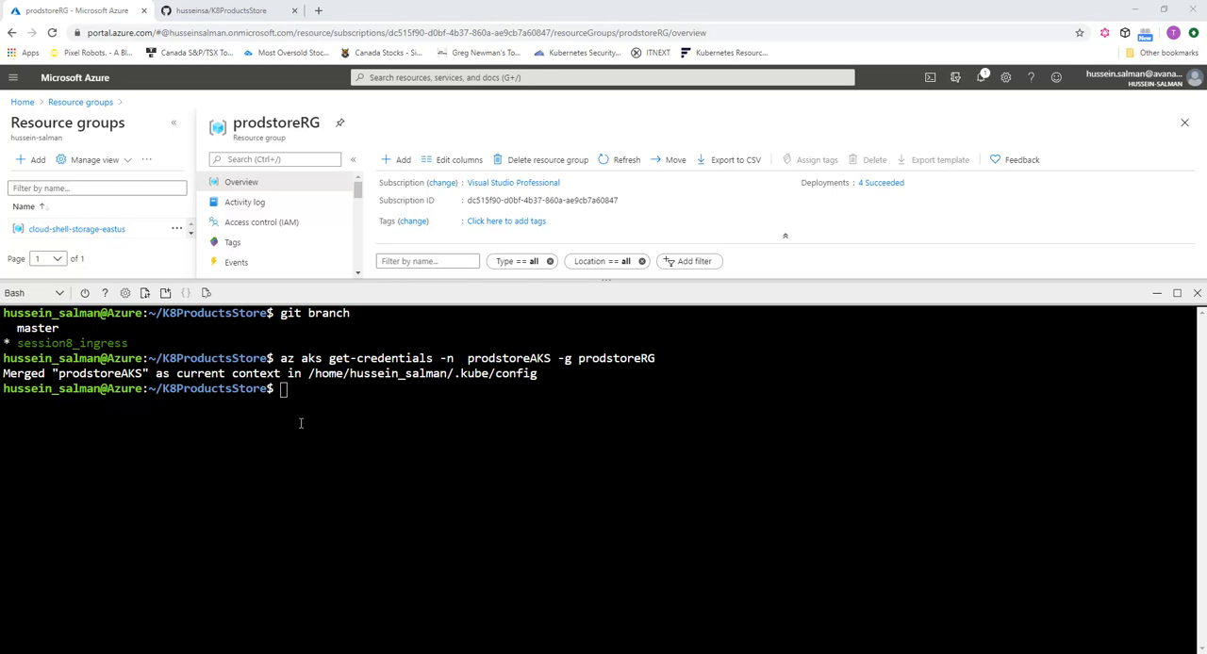
type("helm repo add stable https://kubernetes-charts.storage.googleapis.com/")
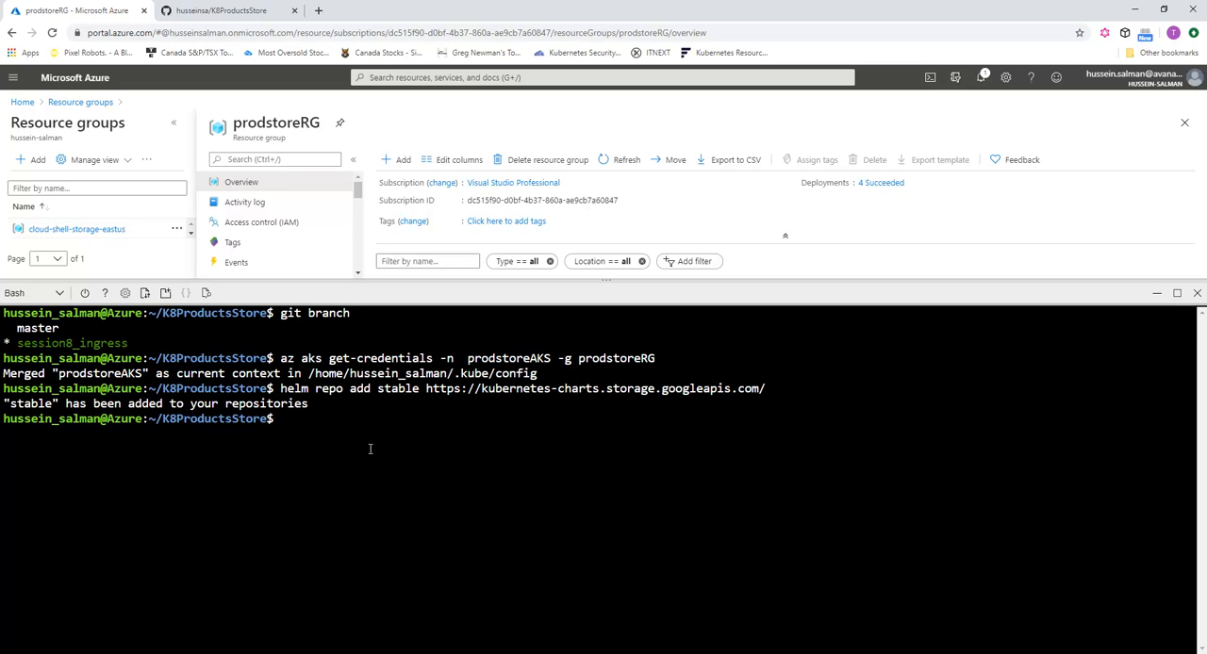
Step: Run 'helm install ingress stable/nginx-ingress' to deploy the NGINX ingress controller
type("h")
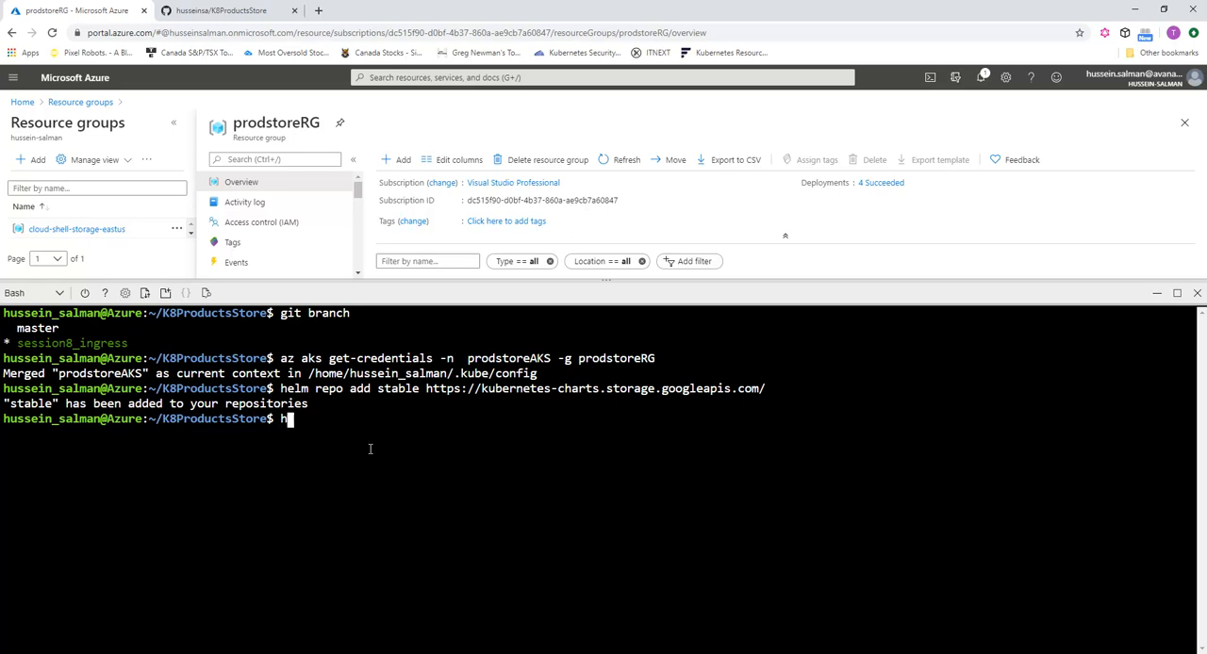
type("elm install")
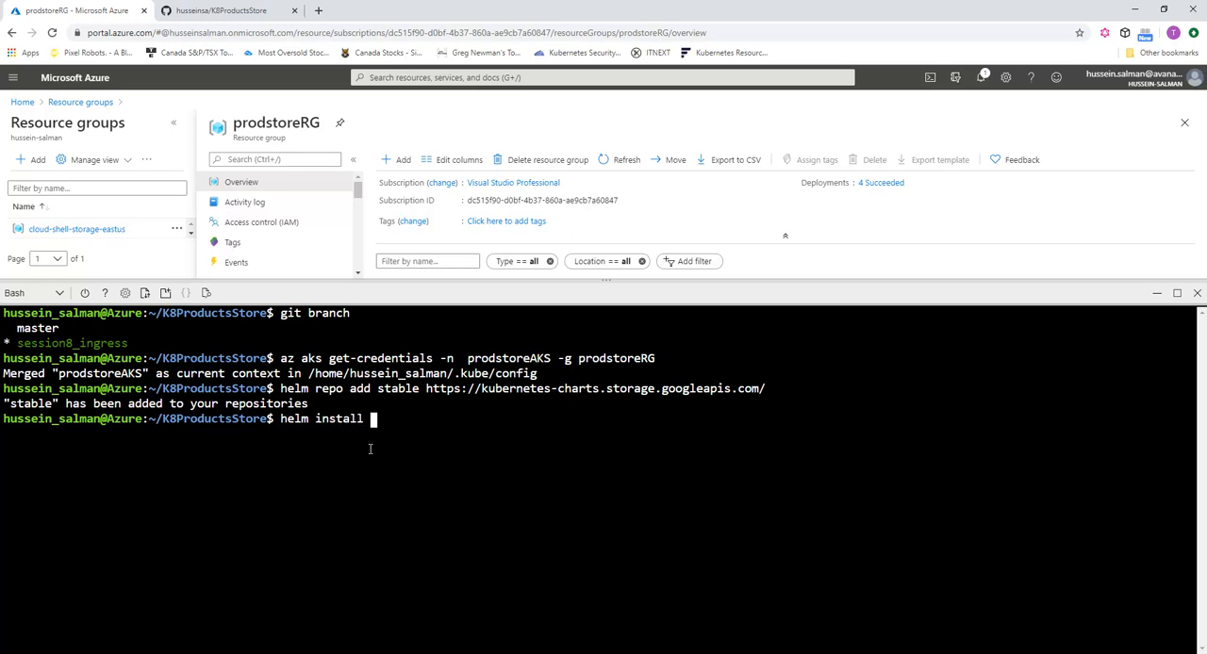
type("ingress")
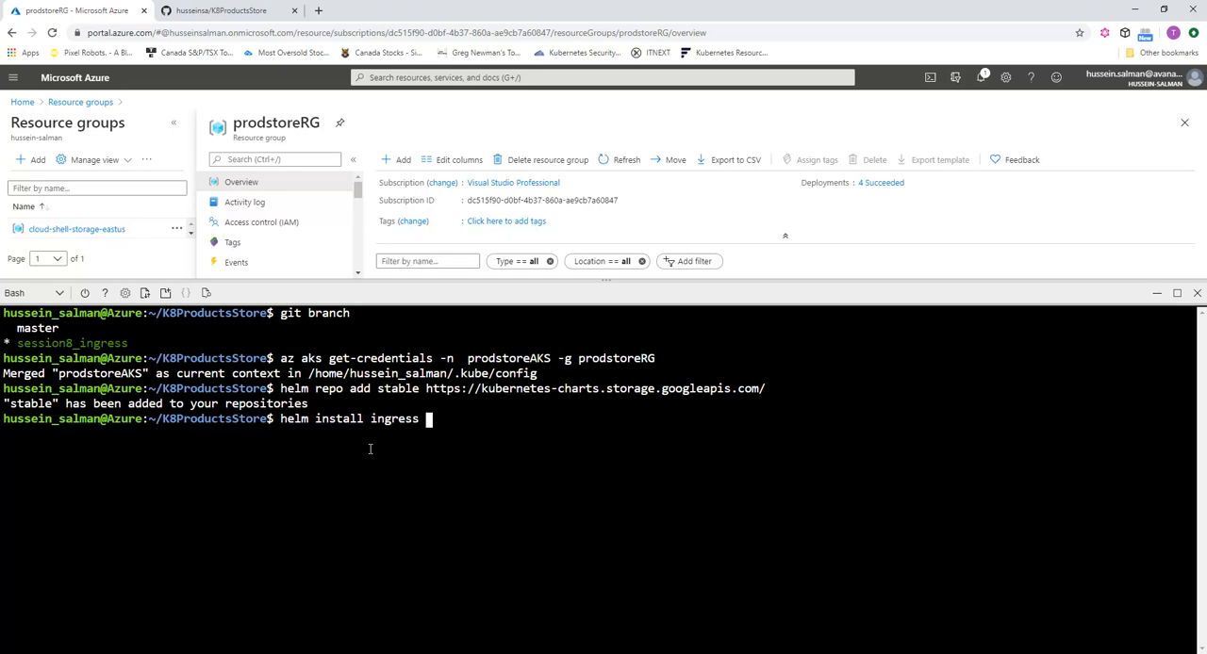
type("stal")
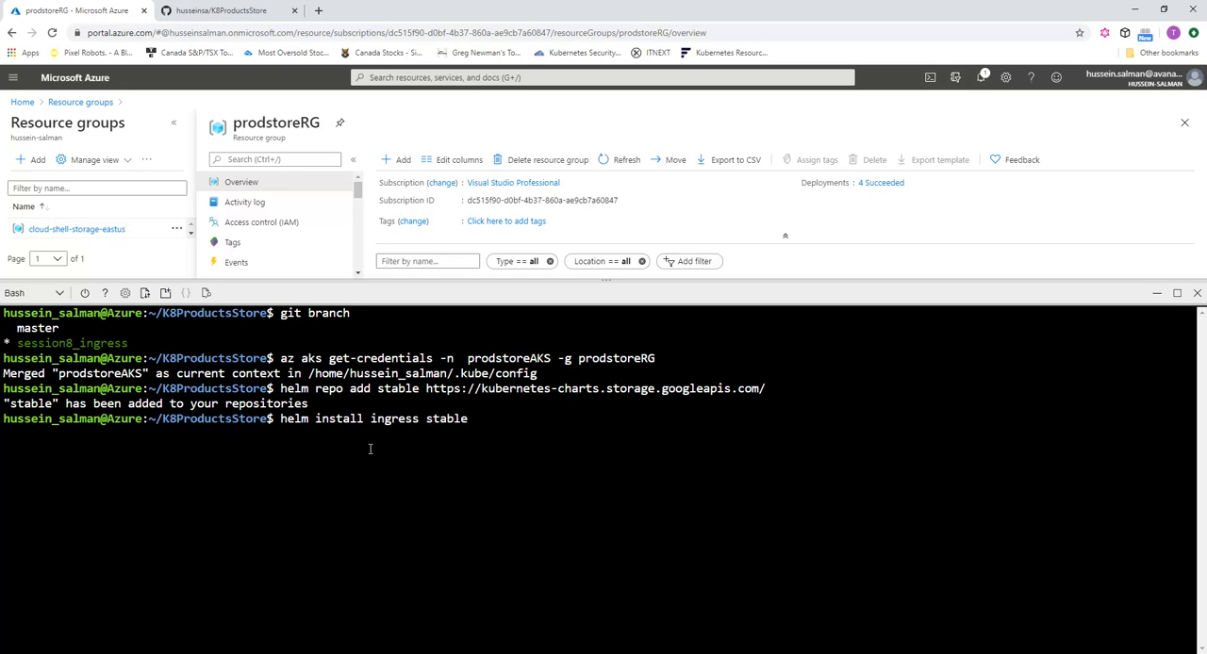
type(".n")
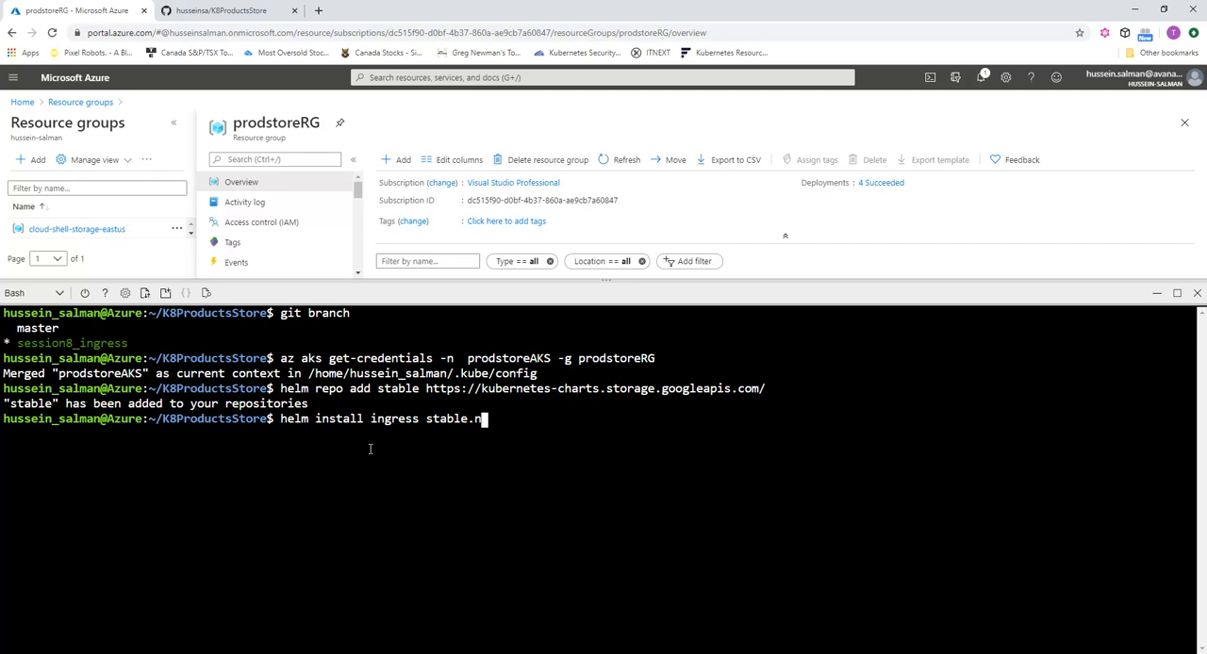
type("gi")
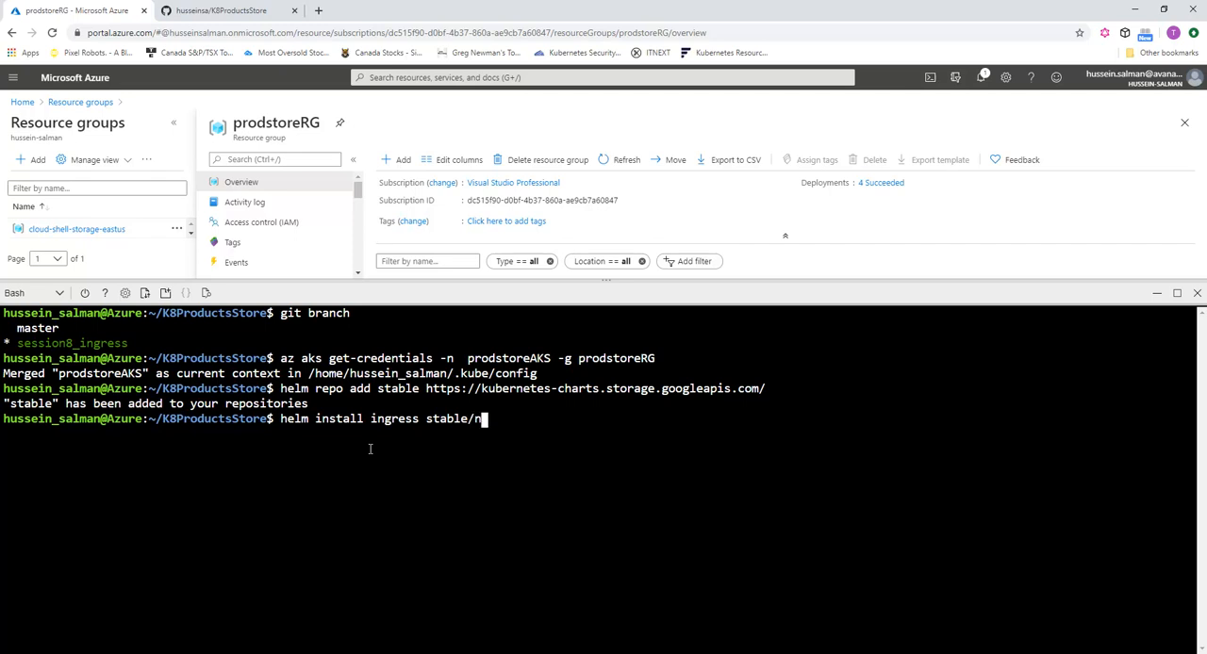
type("ginx")
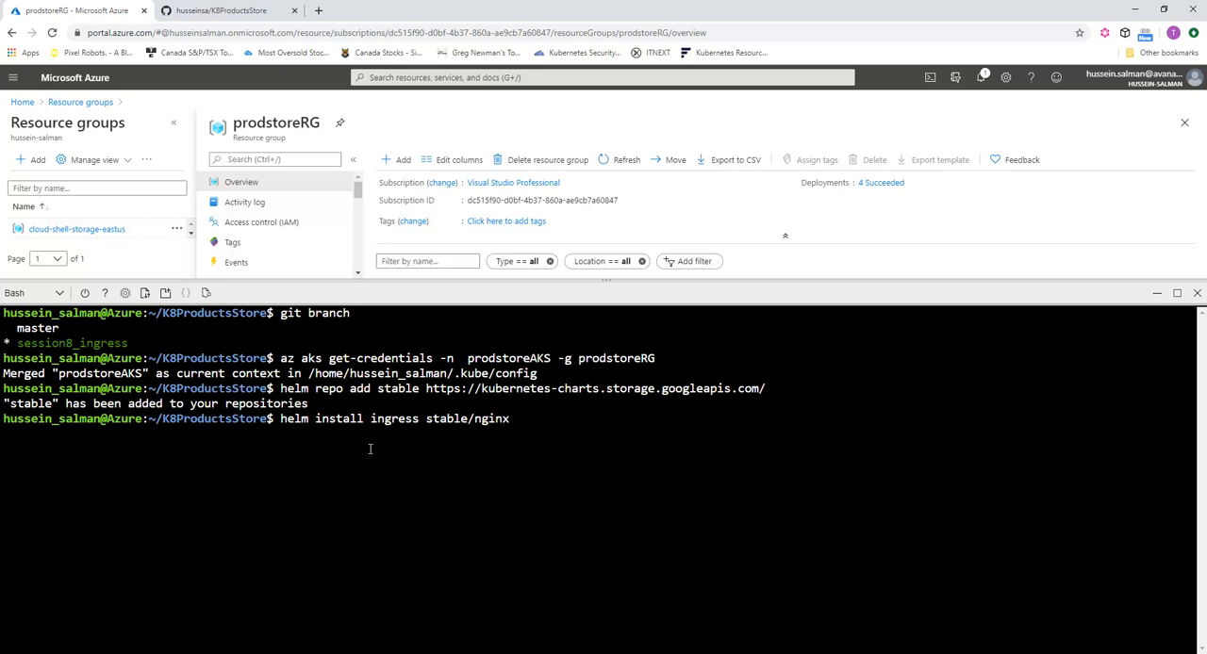
type("-ingress")
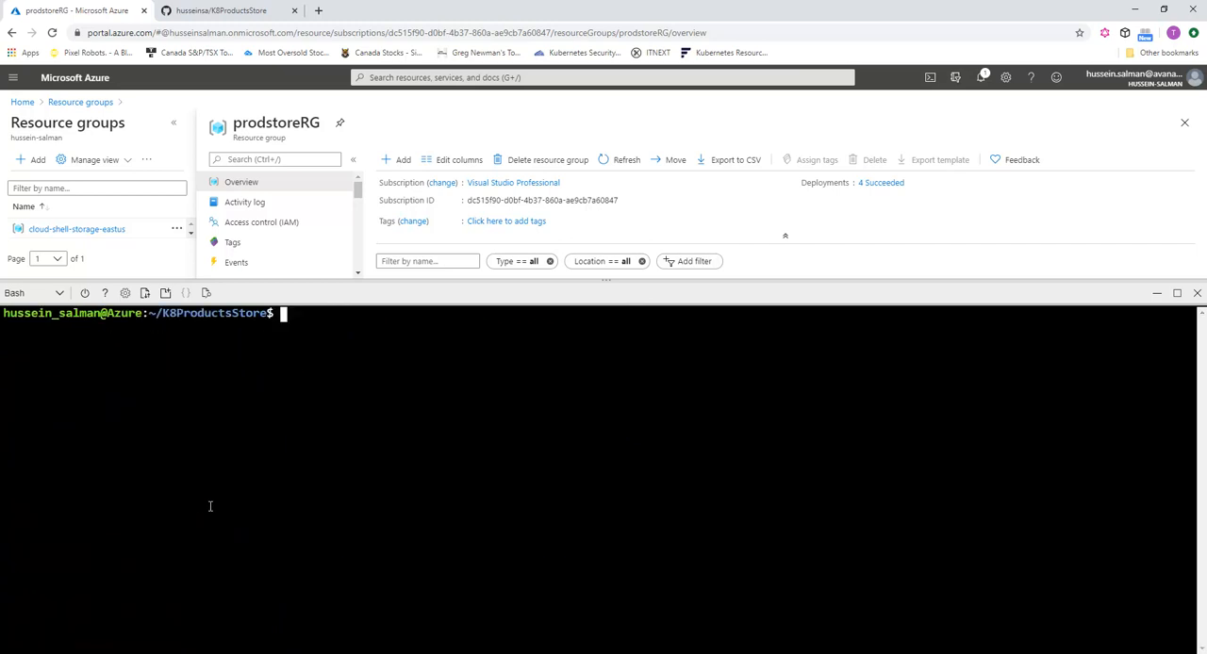
Step: List Helm releases showing ingress deployed, then list pods to see its controller and default-backend running
type("helm list")
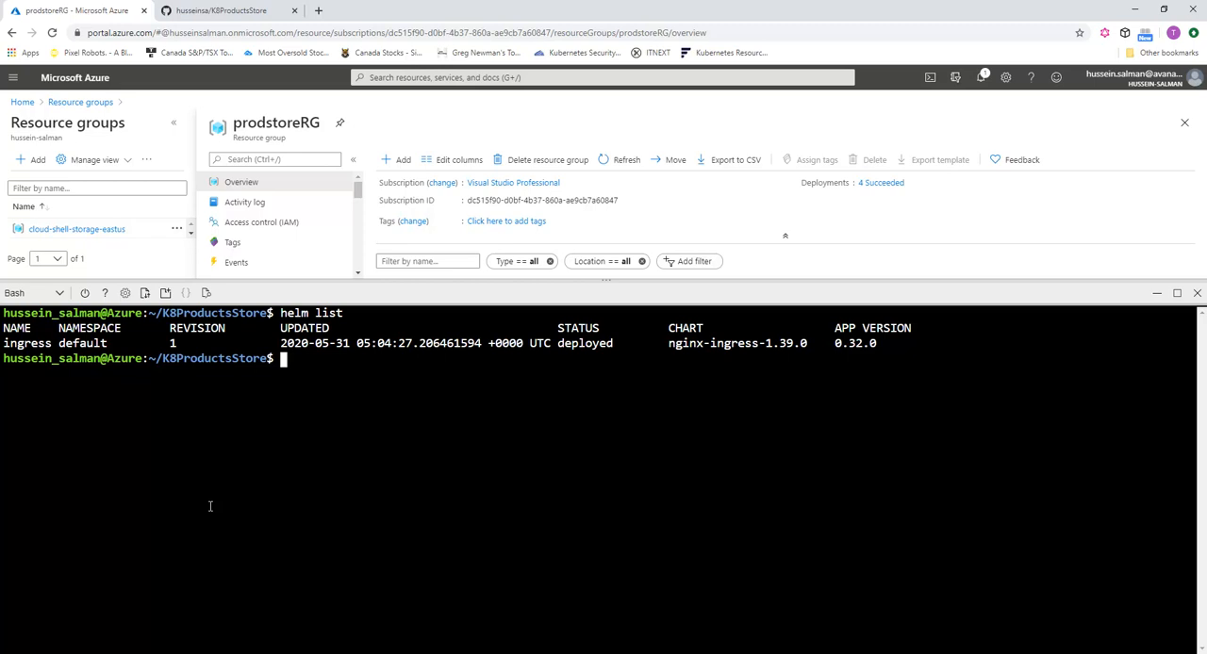
type("helm")
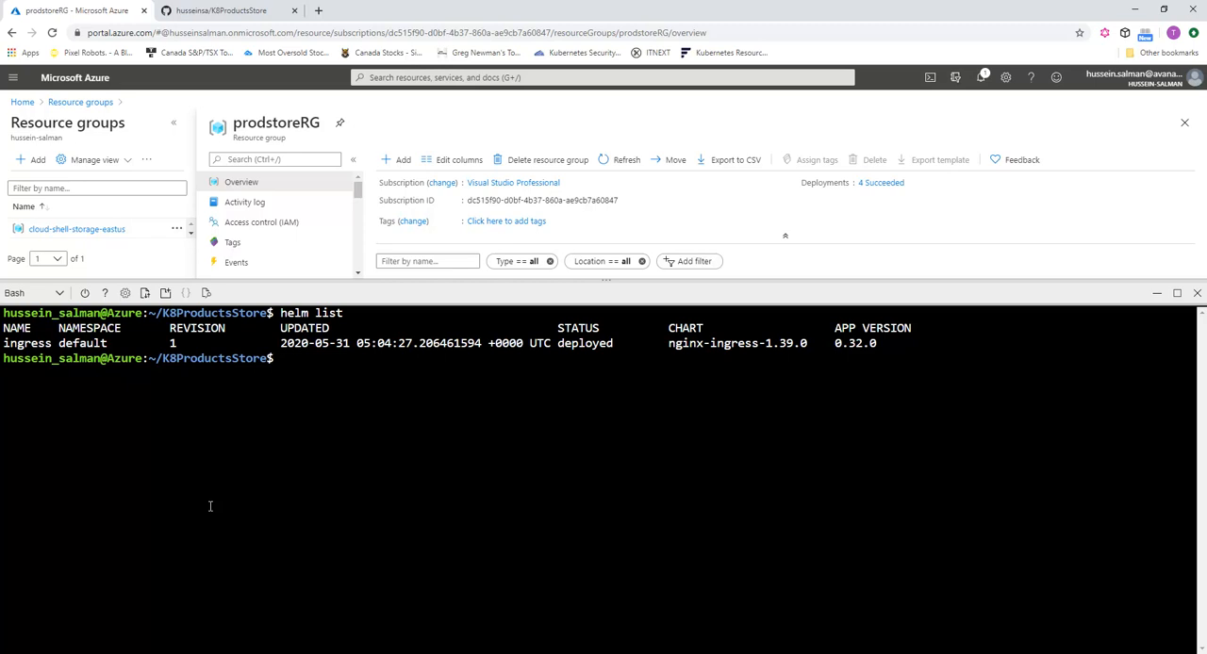
type("kubec")
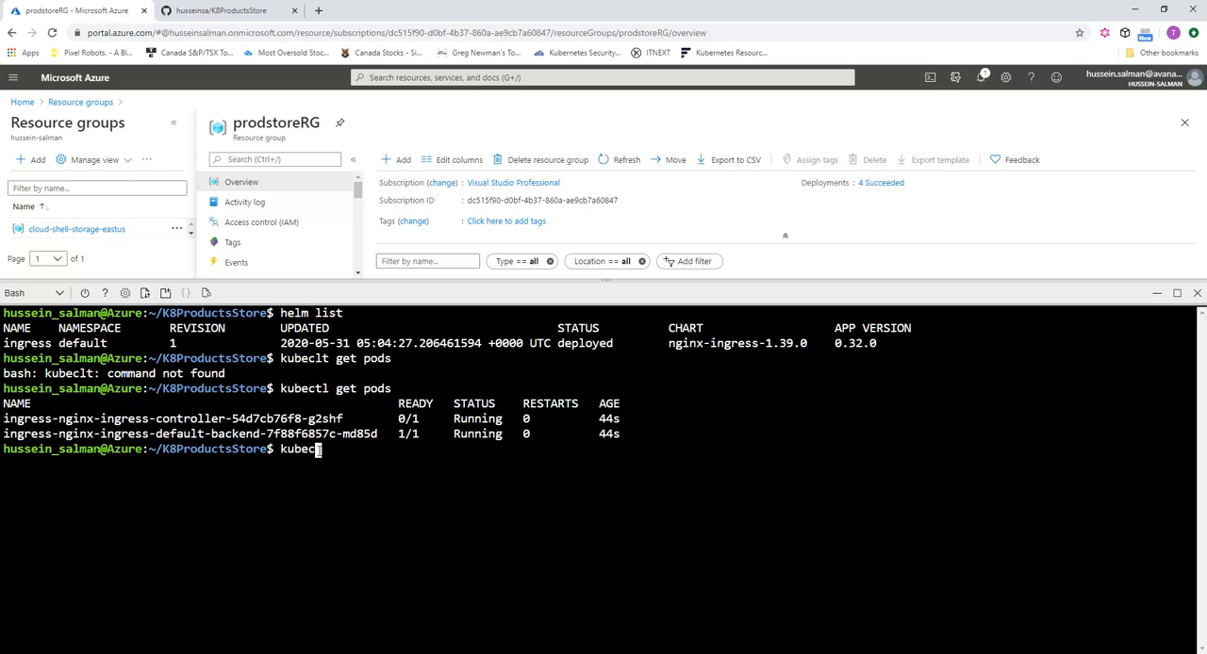
Step: List cluster services and copy the ingress controller's external IP 52.190.44.163
type("tl get services")
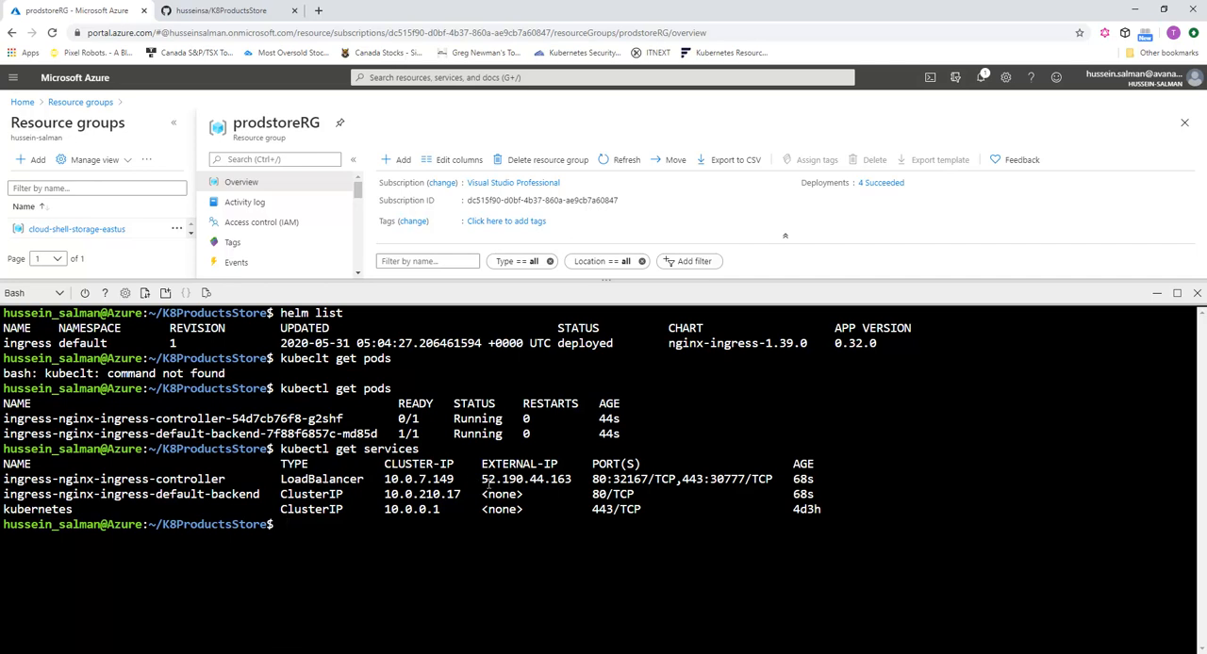
double_click(528, 479)
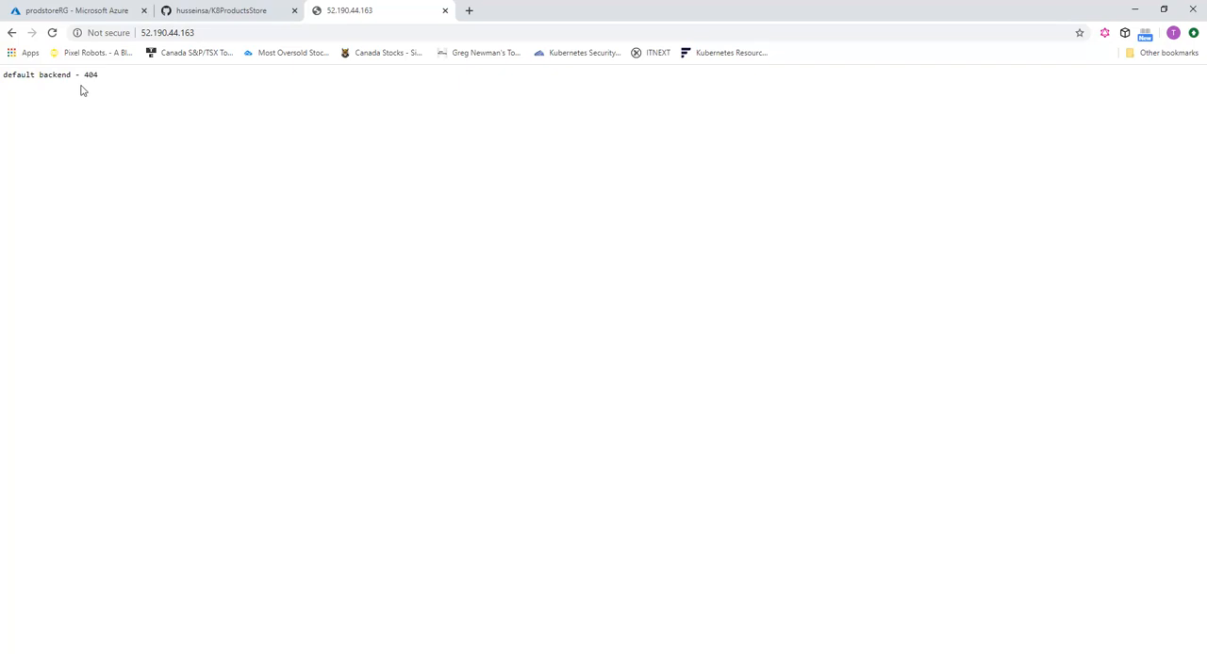
mouse_move(77, 94)
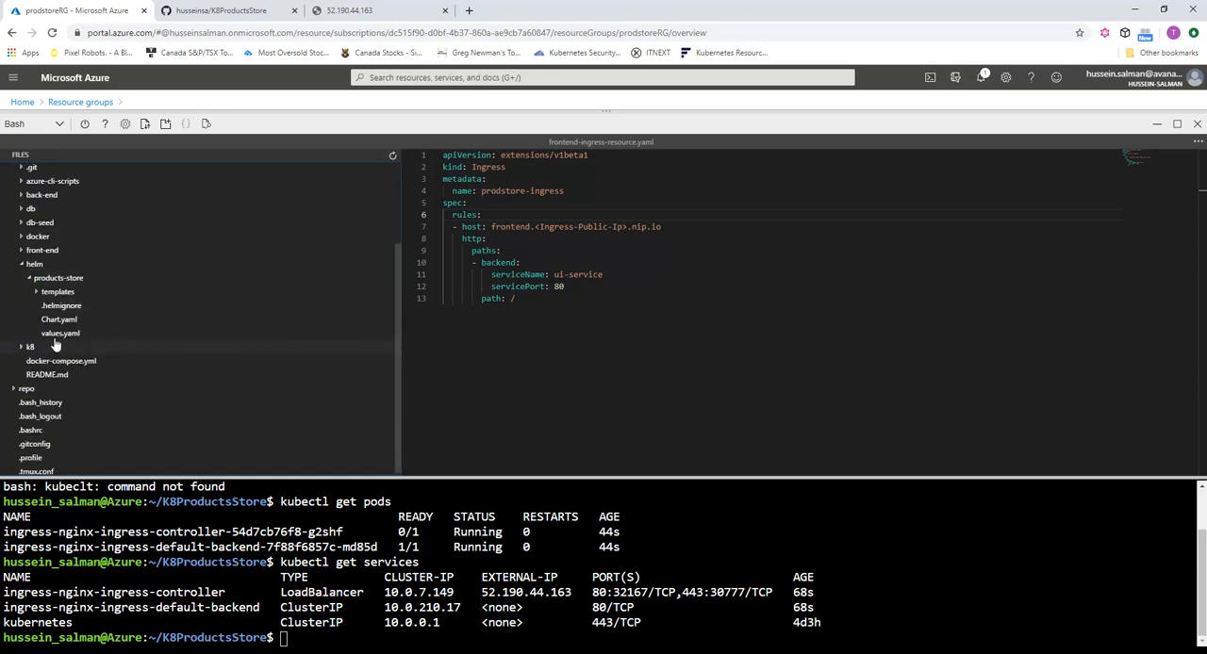
Step: View values.yaml of the products-store chart with ClusterIP services, then list Helm releases
left_click(60, 332)
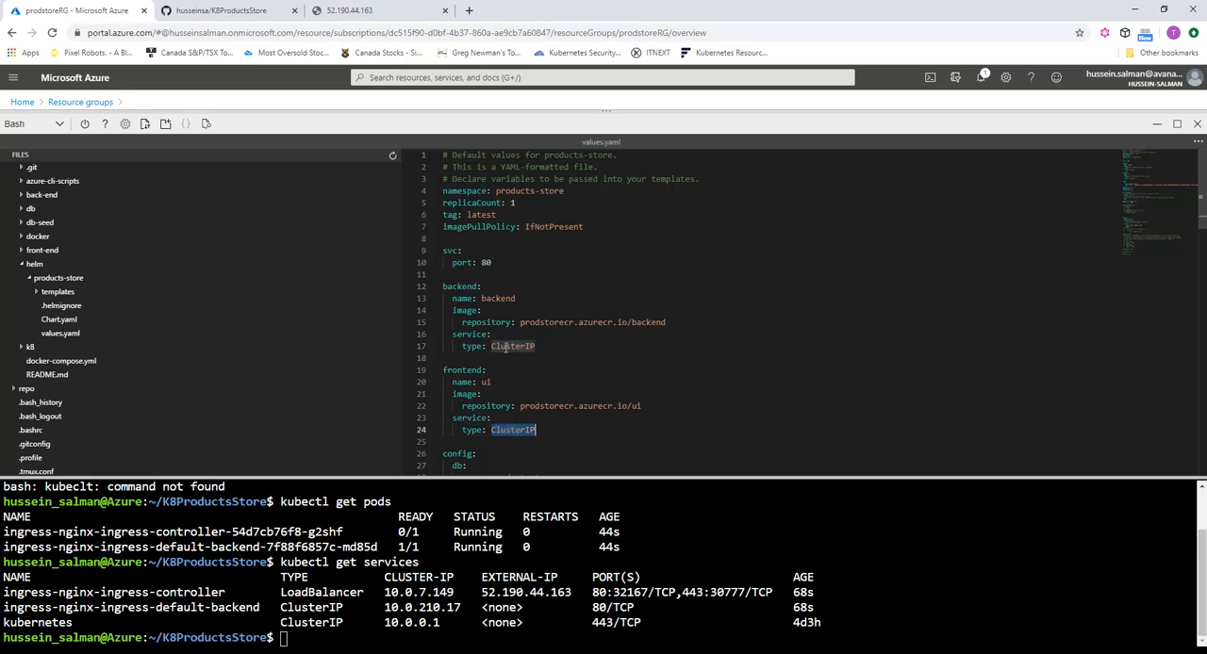
type("helm list")
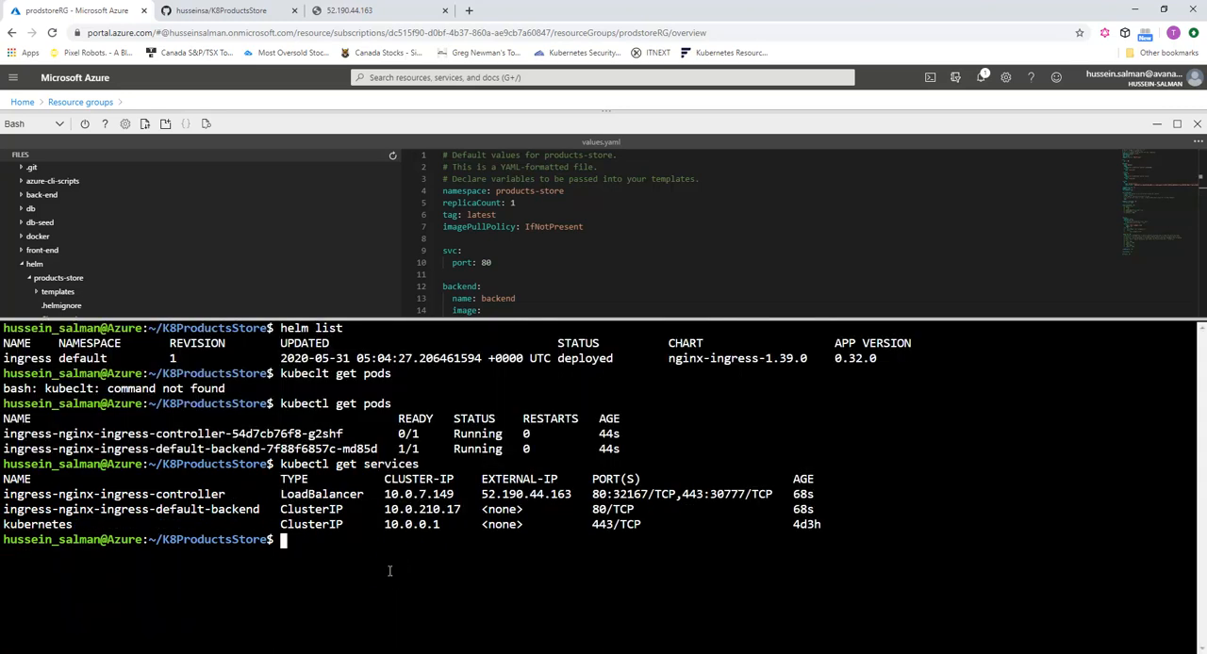
Step: Install the products-store/ chart as Helm release prod-store
type("helm ins")
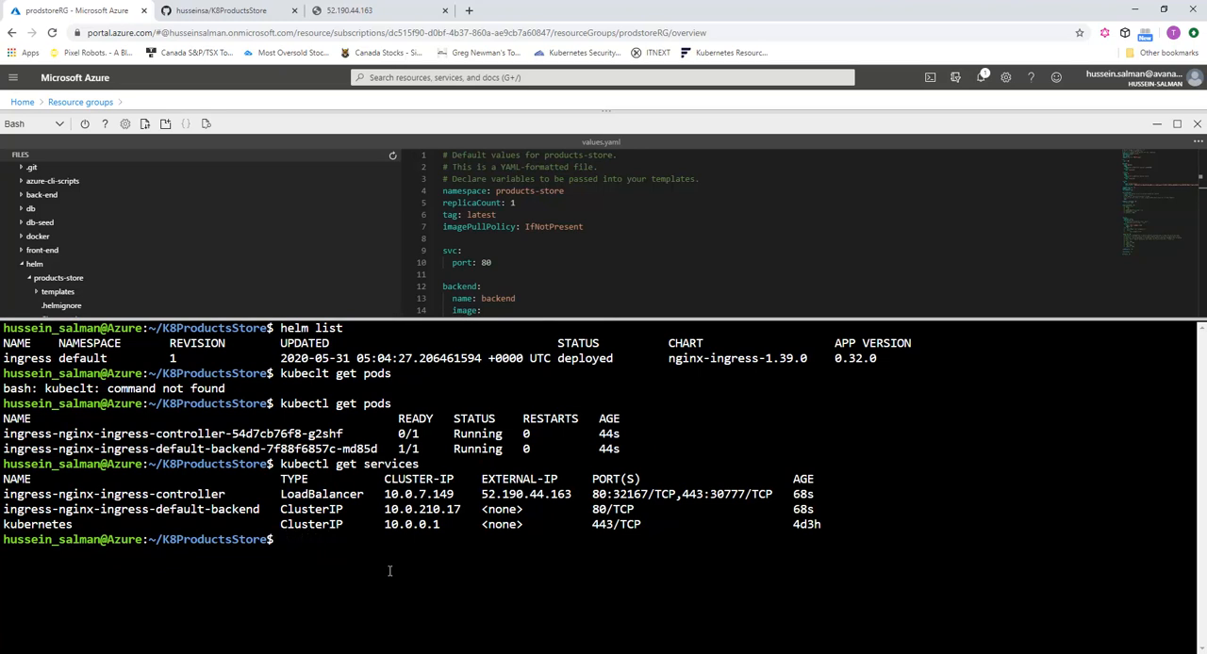
type("ls")
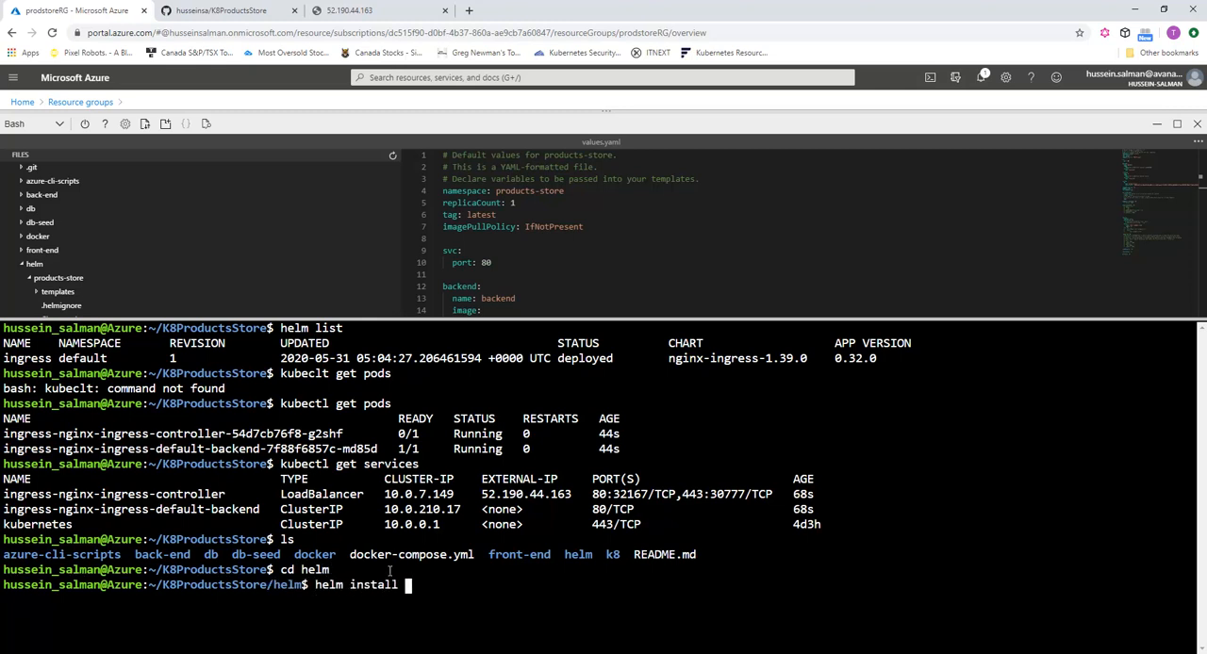
type("prod")
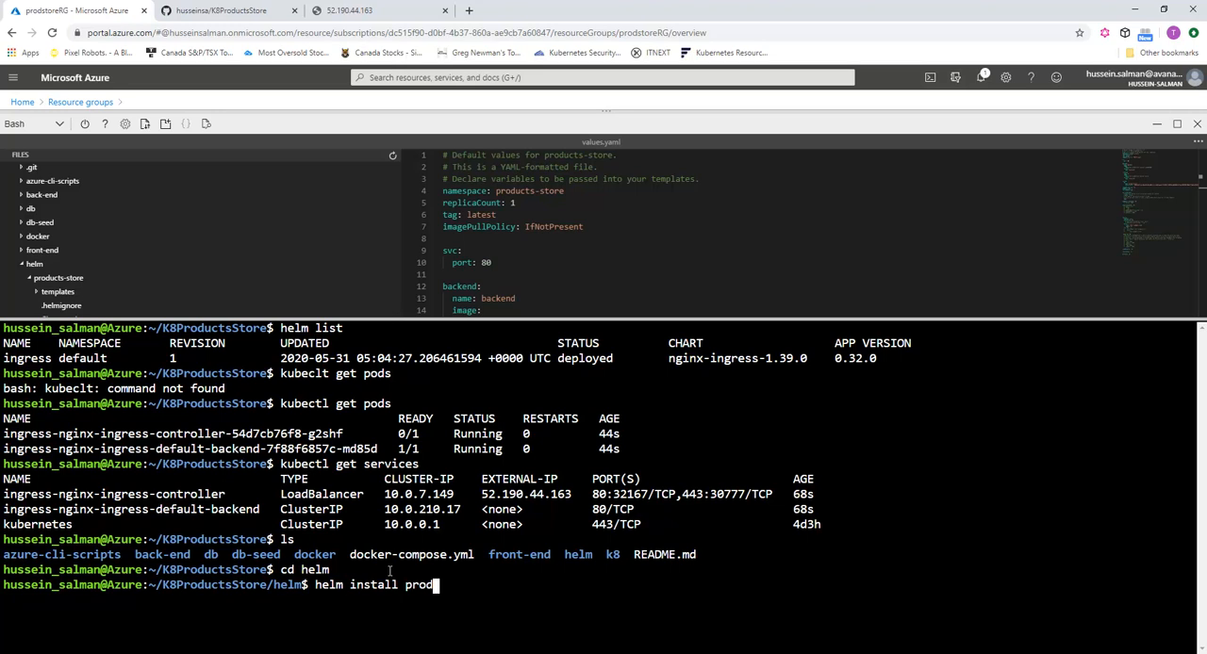
type("-store")
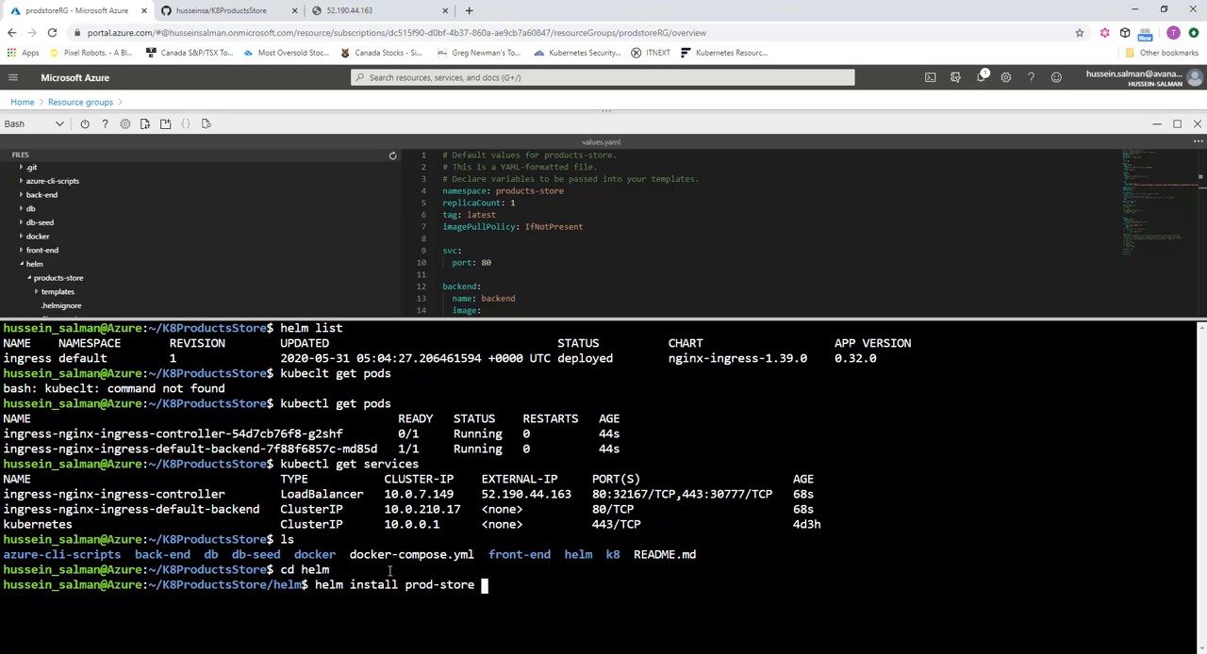
type(".")
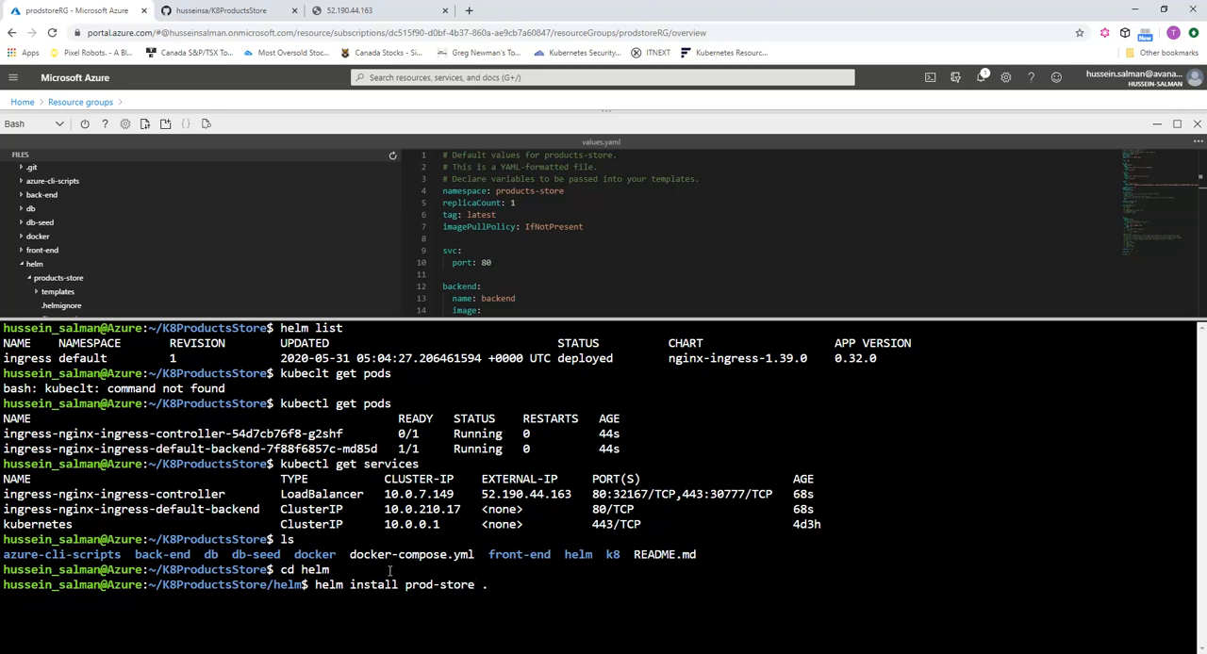
mouse_move(488, 585)
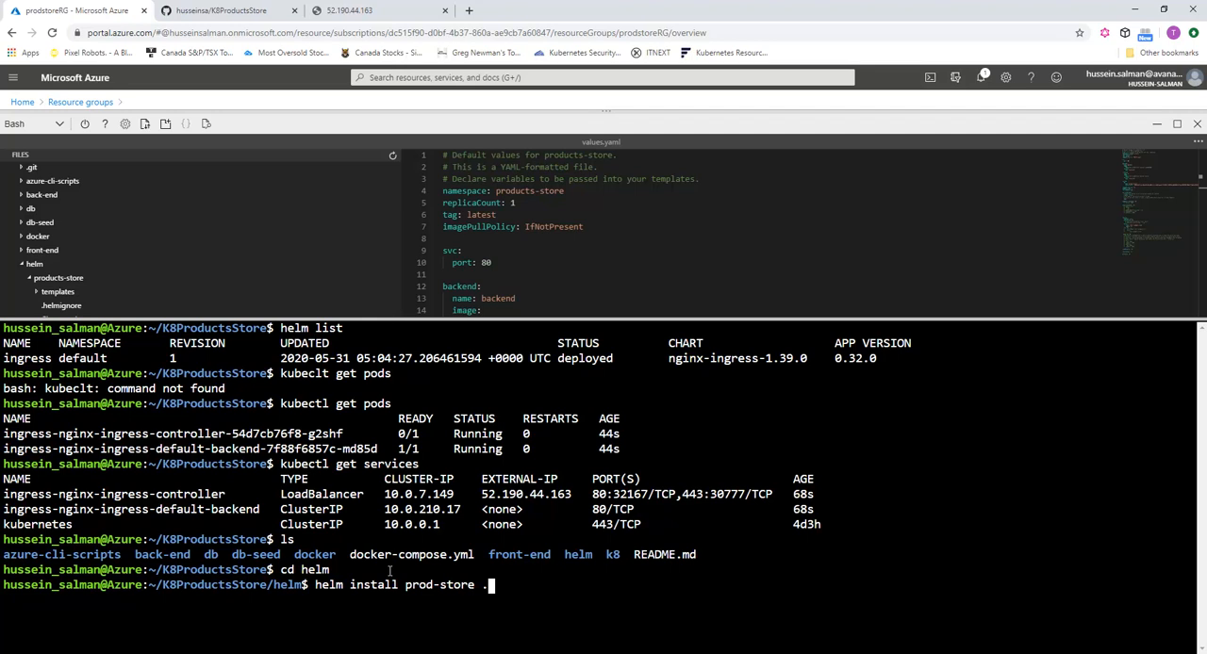
key("BackSpace")
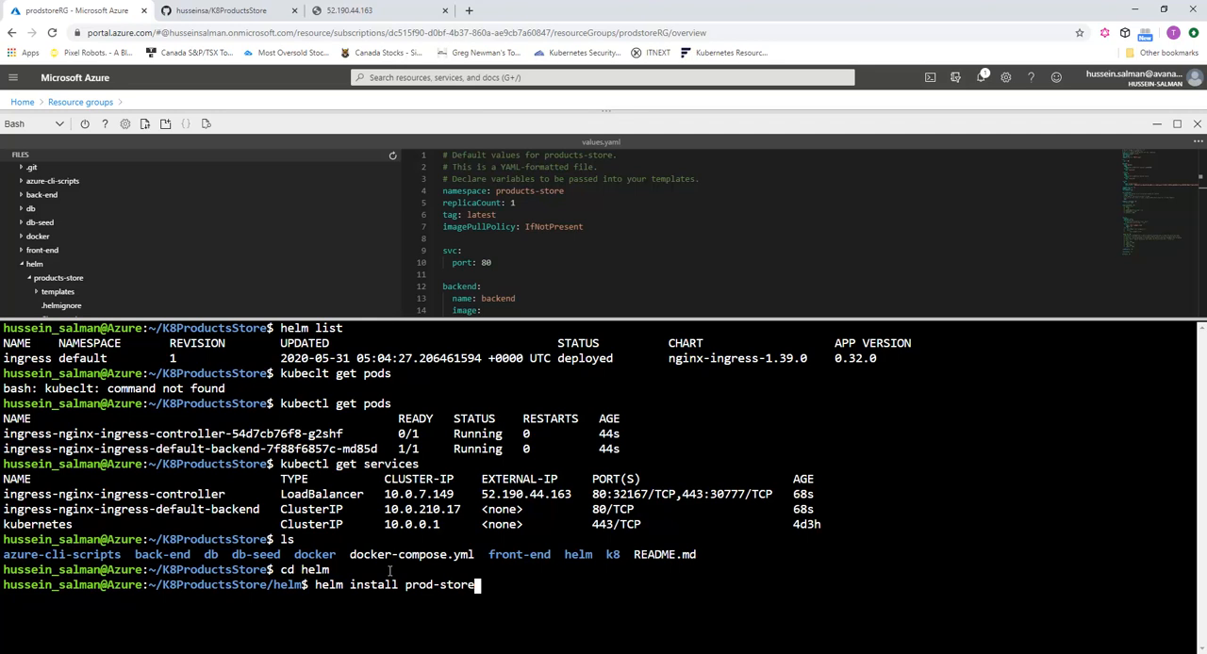
type("products-store/")
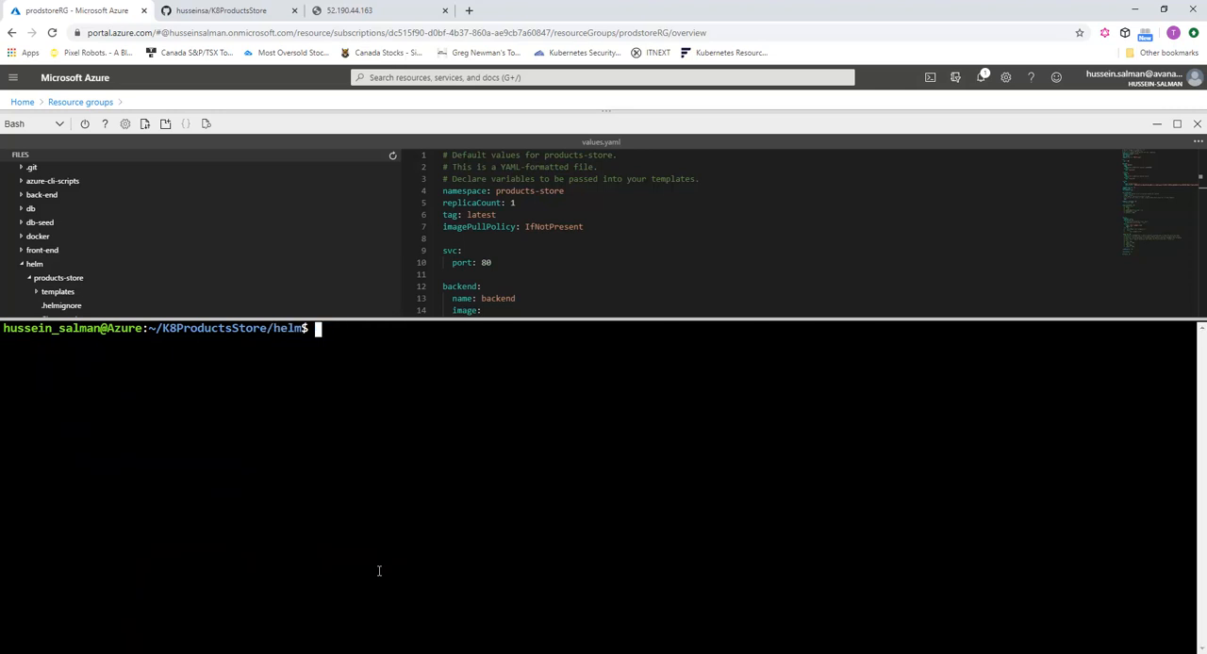
Step: Verify prod-store in helm list and backend-api and ui-service among cluster services, noting IP 52.190.44.163
type("helm list")
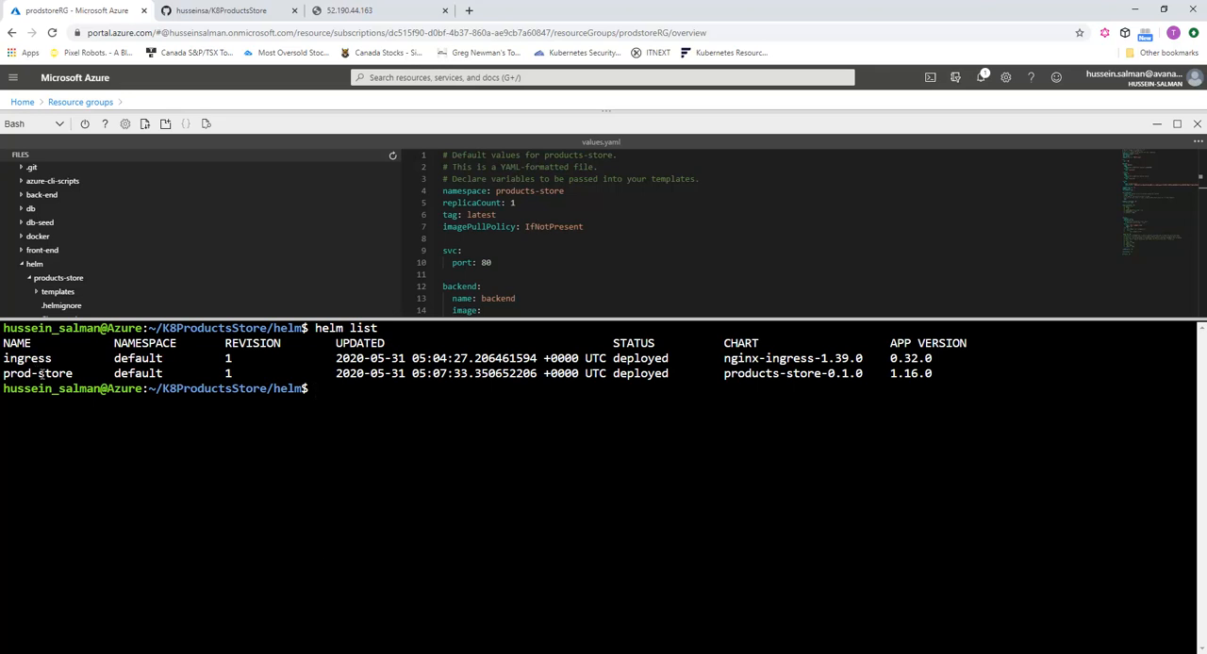
type("helm")
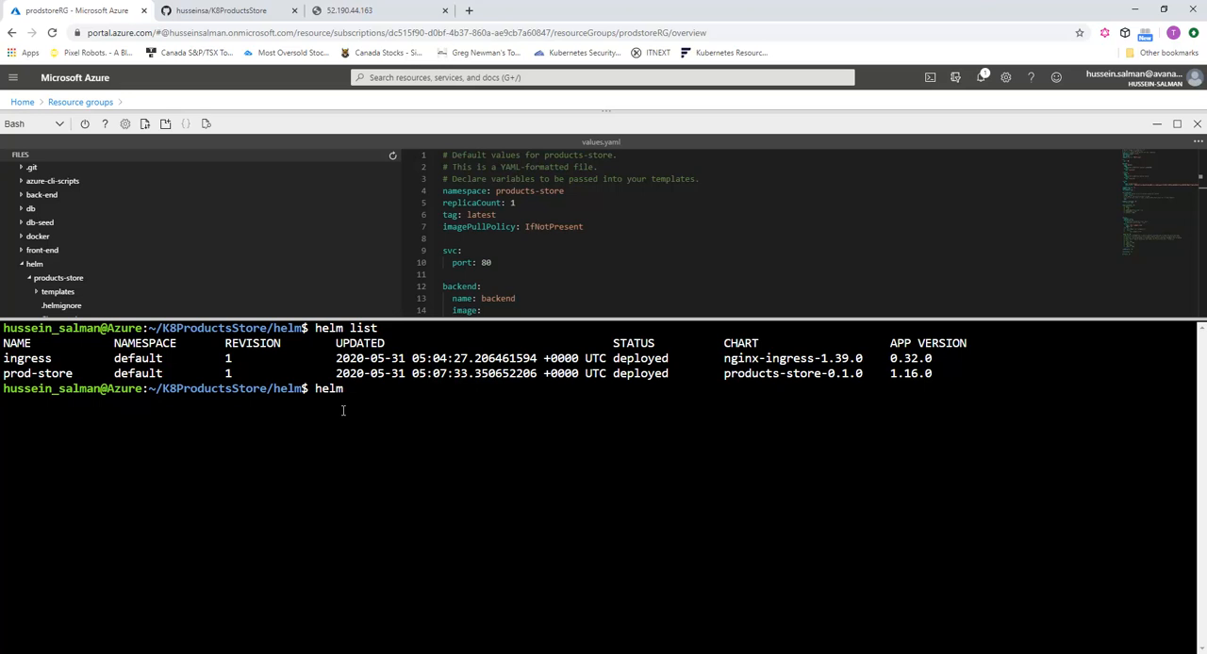
type("kub")
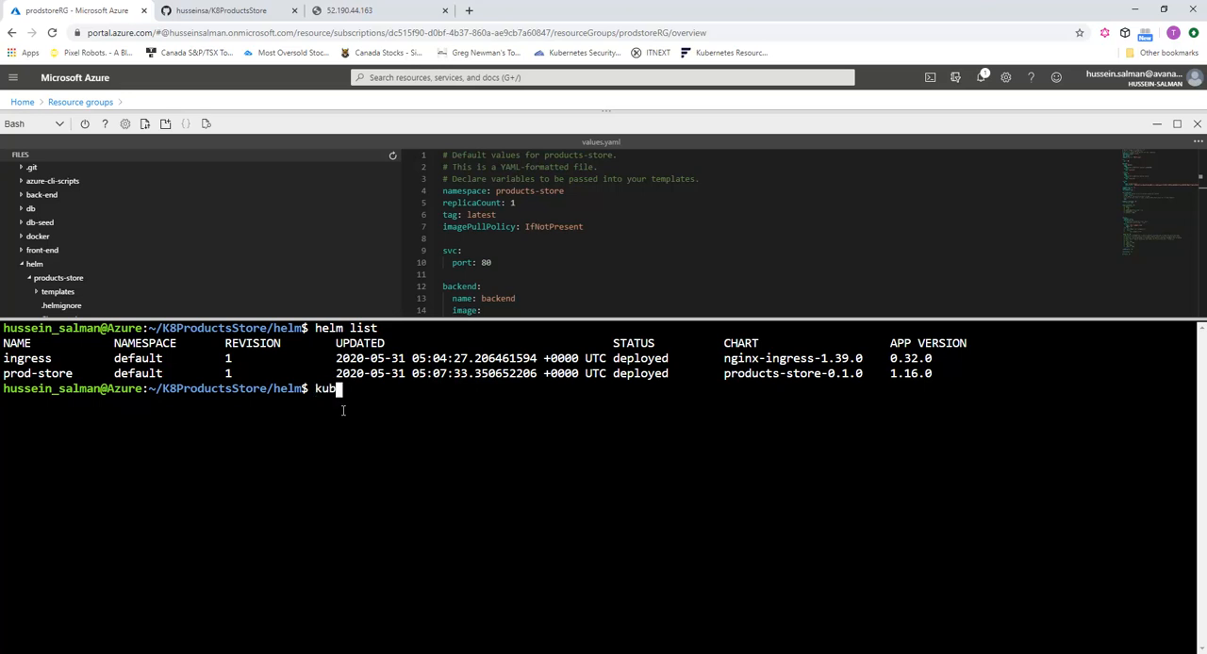
type("ectl get services")
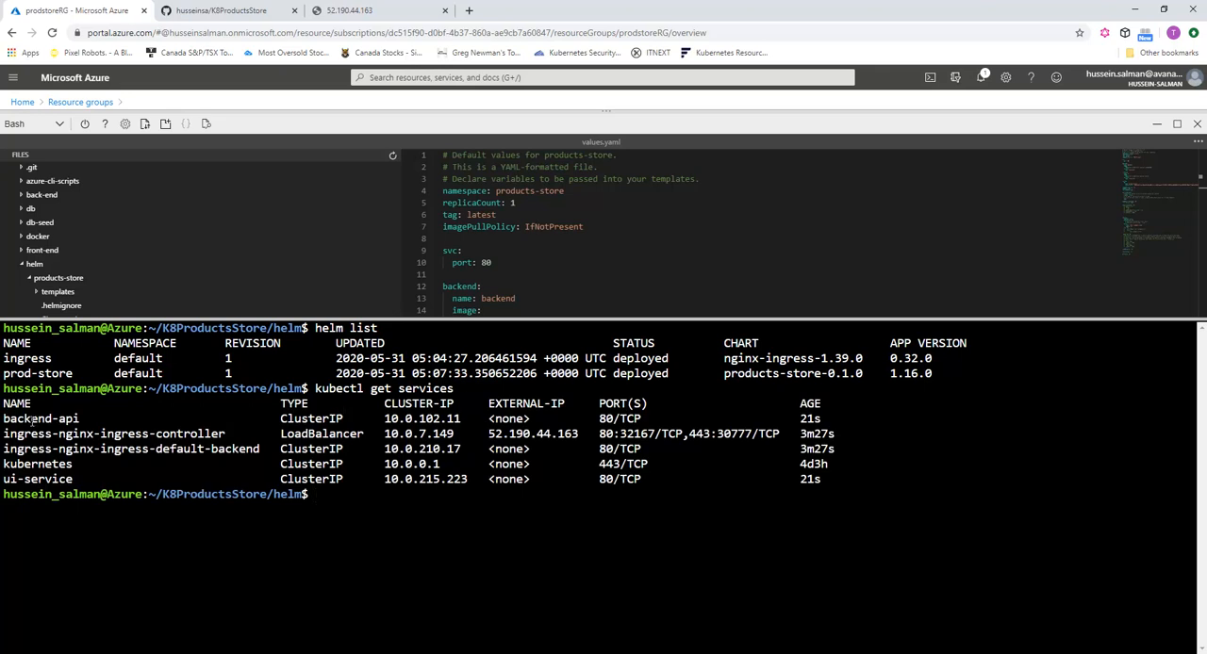
double_click(42, 418)
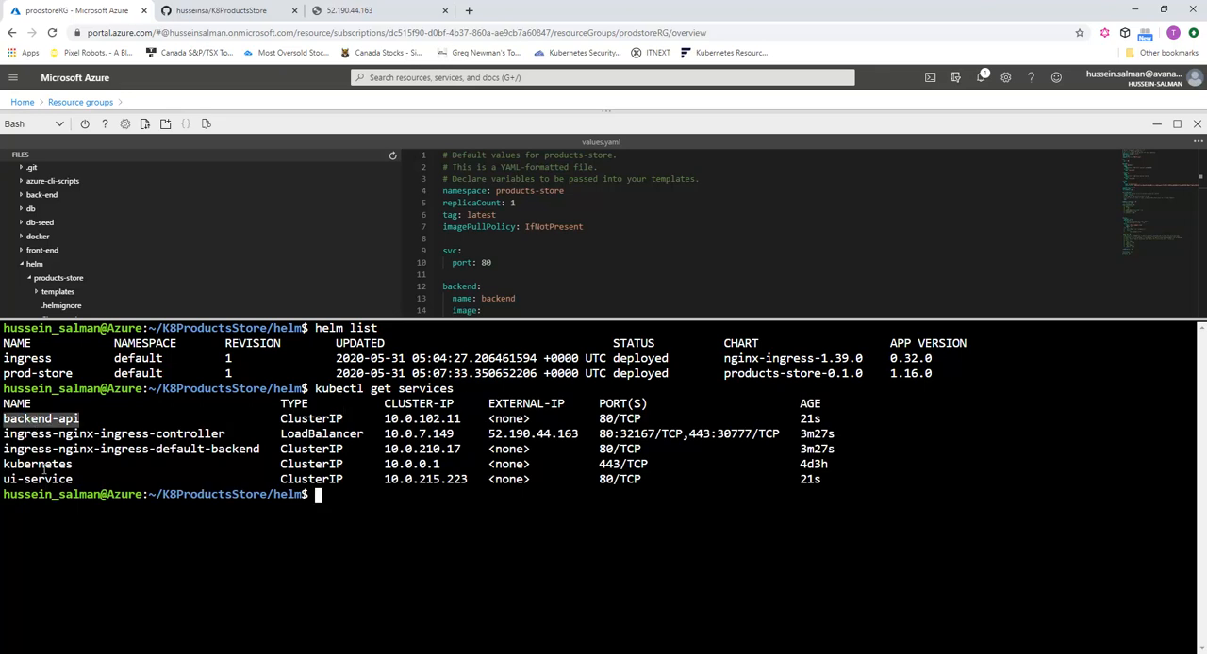
double_click(38, 479)
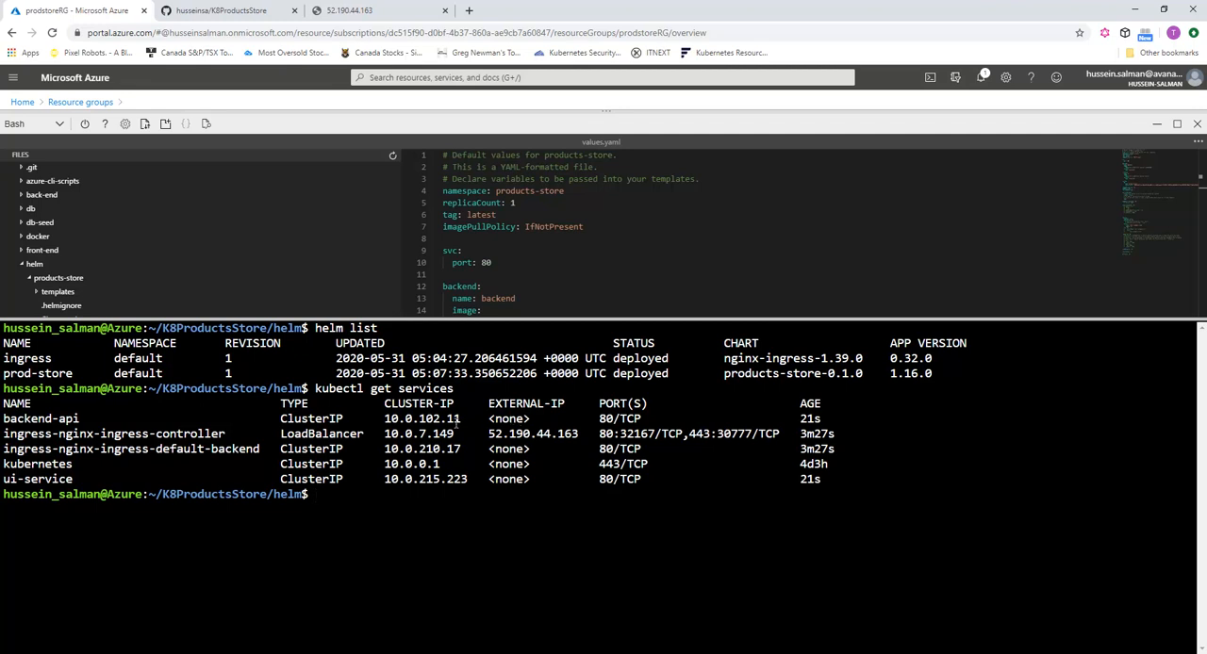
double_click(422, 419)
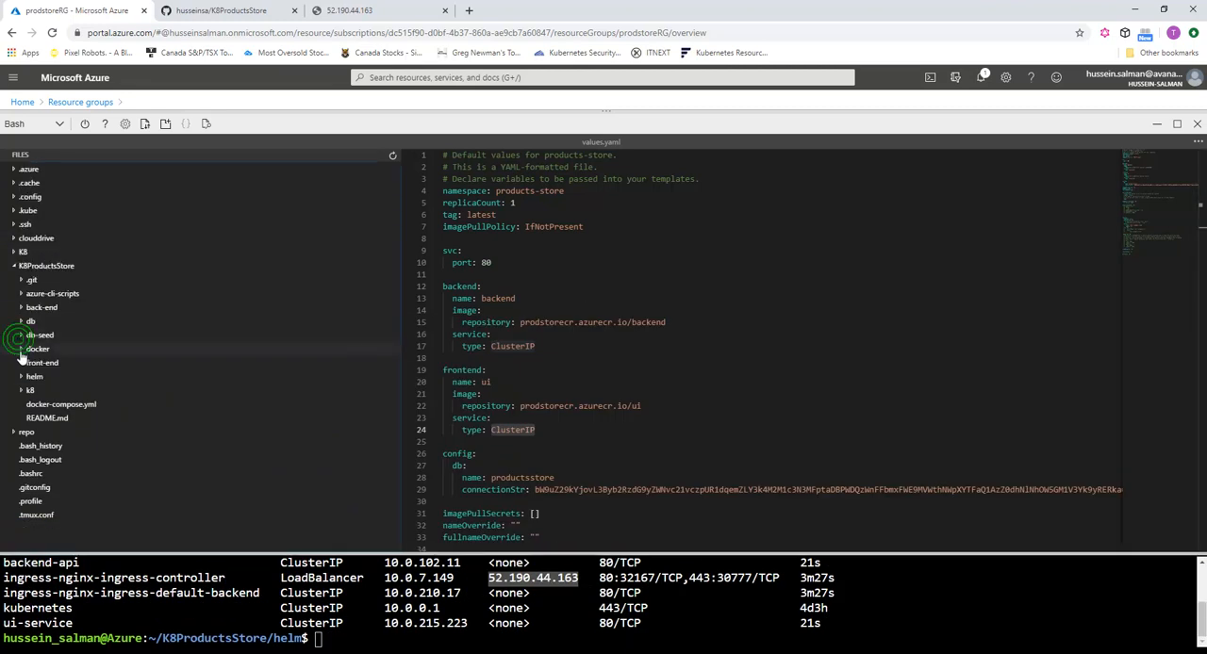
Step: In k8/frontend-ingress-resource.yaml, replace the host's public-IP placeholder with 52.190.44.163
left_click(31, 388)
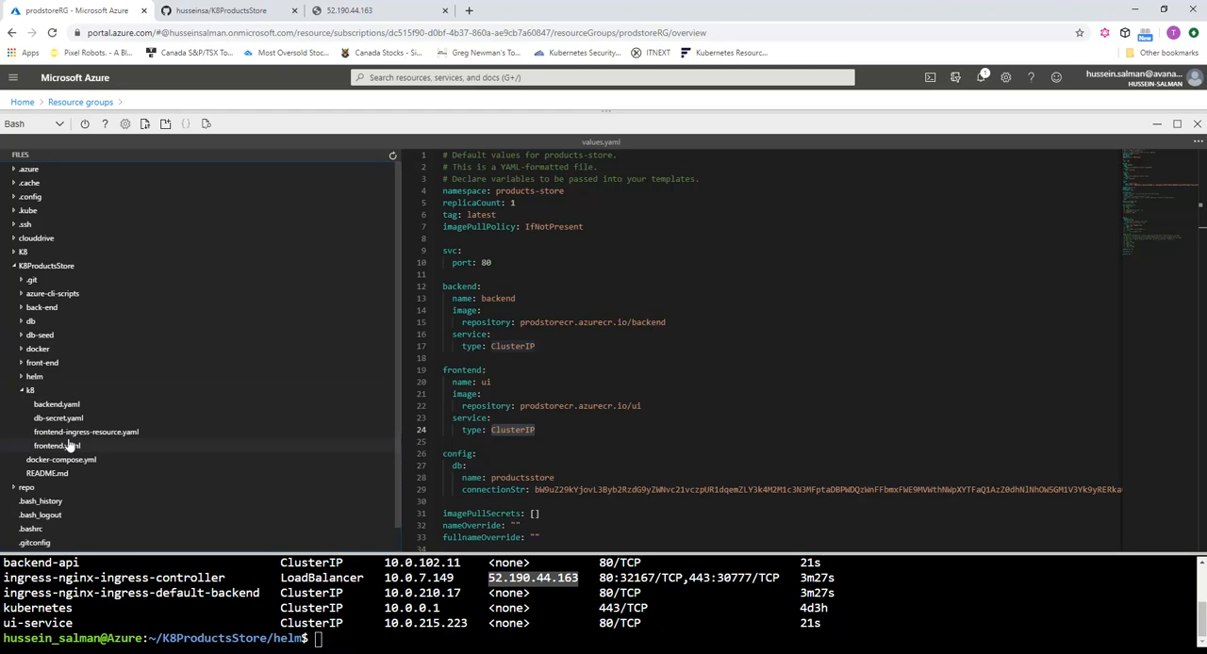
left_click(87, 432)
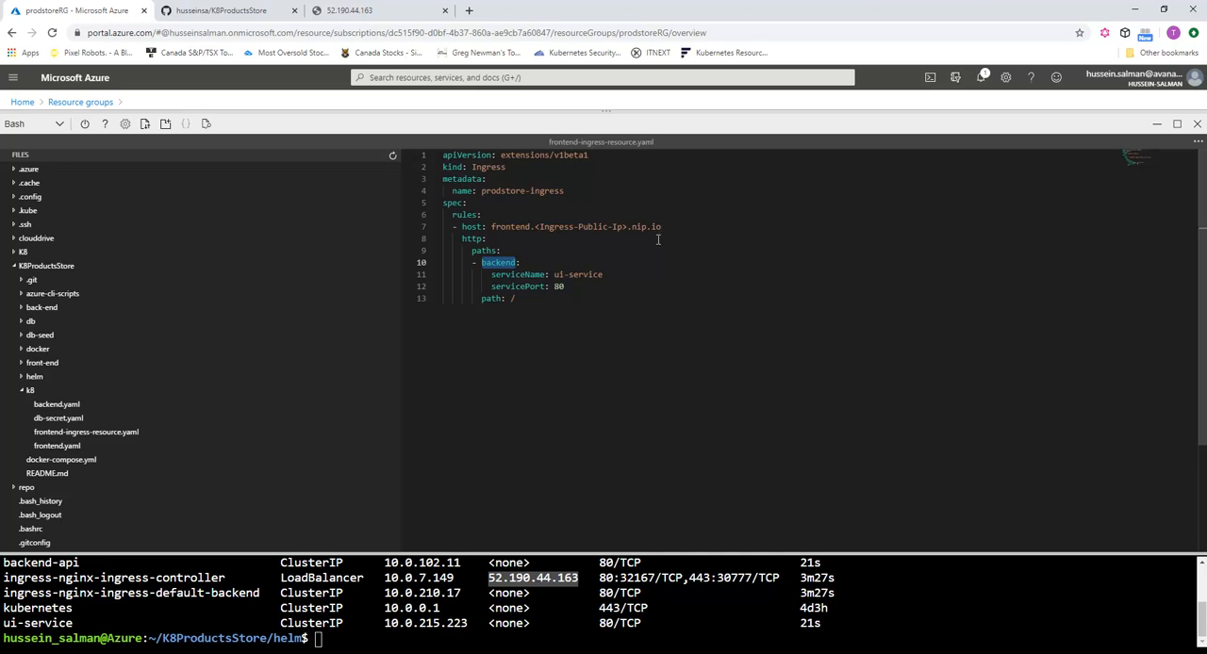
mouse_move(656, 240)
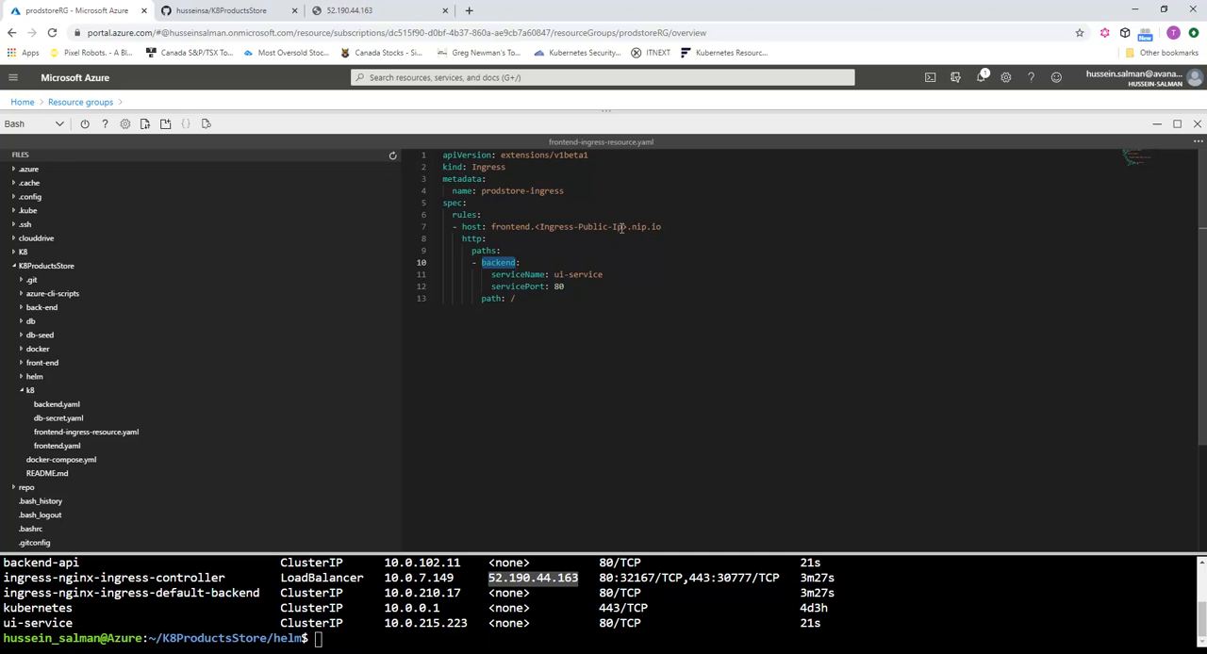
double_click(556, 226)
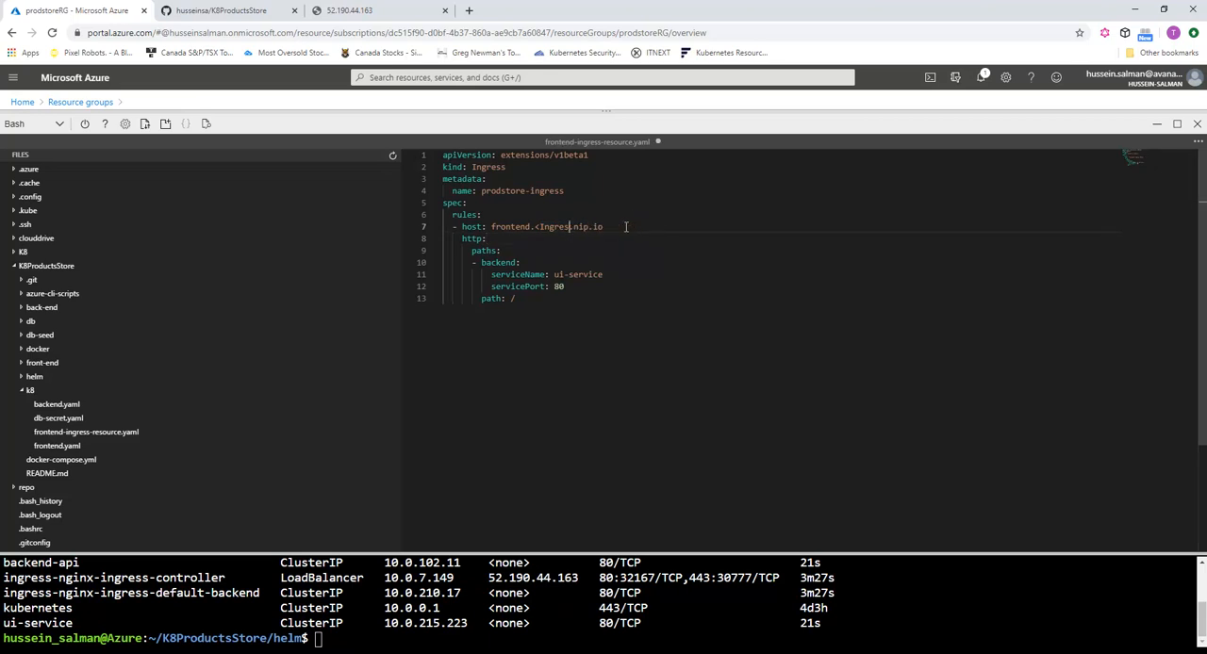
type("52.190.44.163")
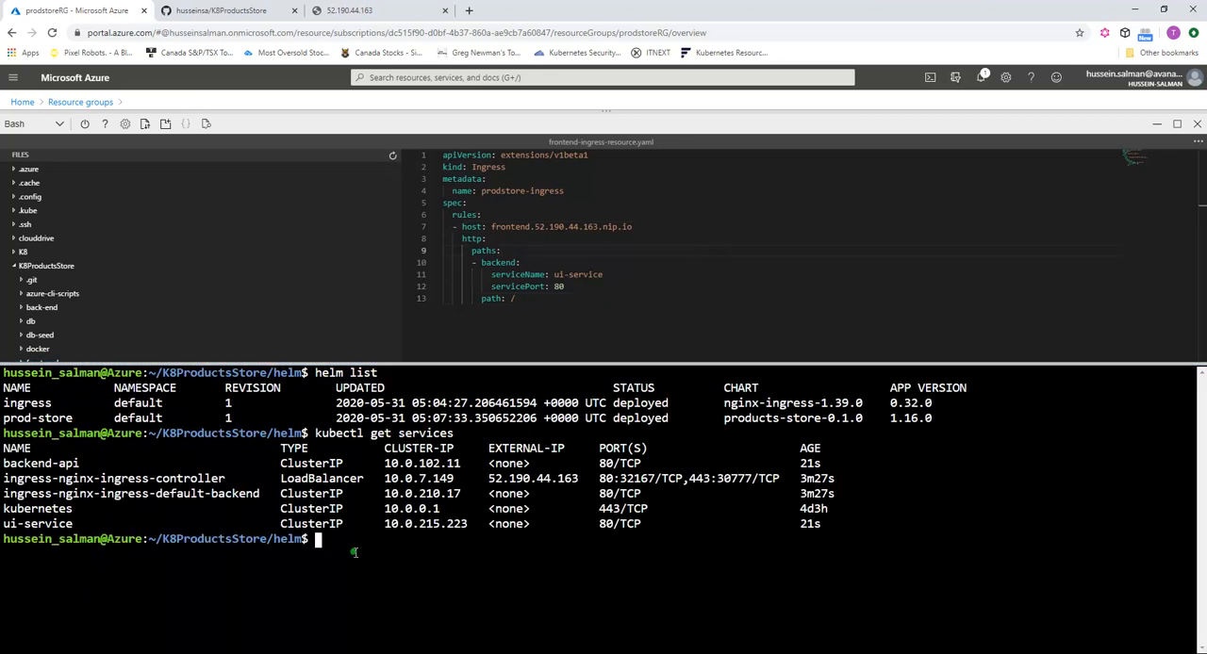
Step: From the k8 folder, kubectl apply frontend-ingress-resource.yaml to configure prodstore-ingress
type("kub")
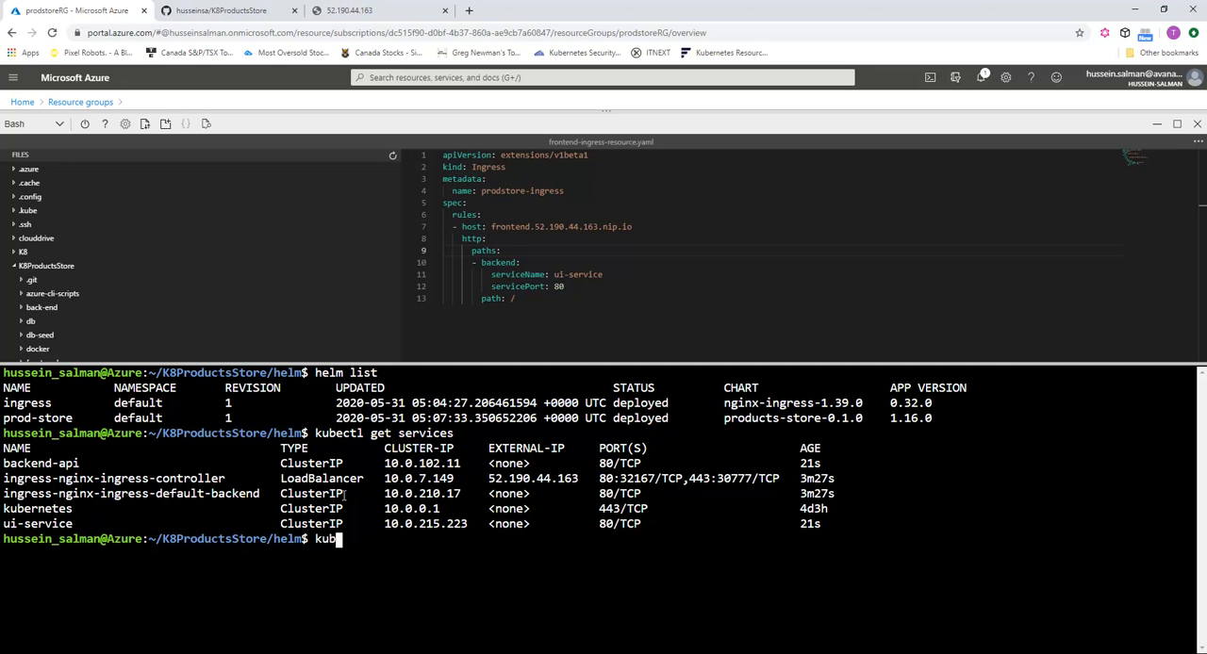
type("cd ..")
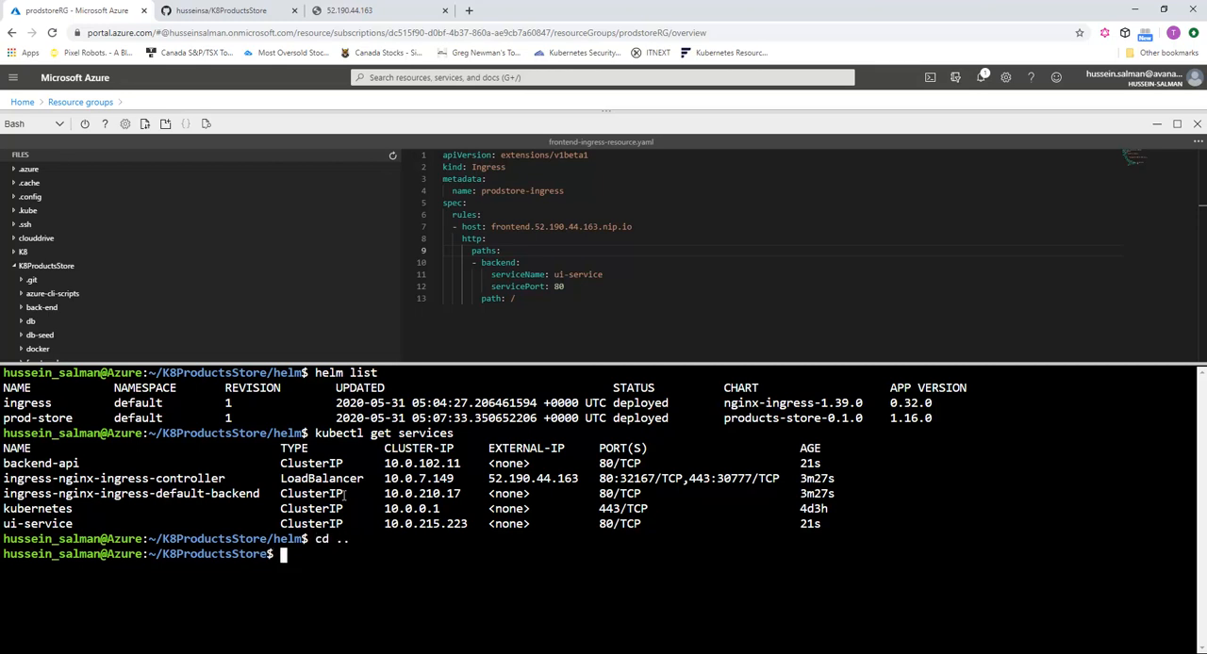
type("cd k8")
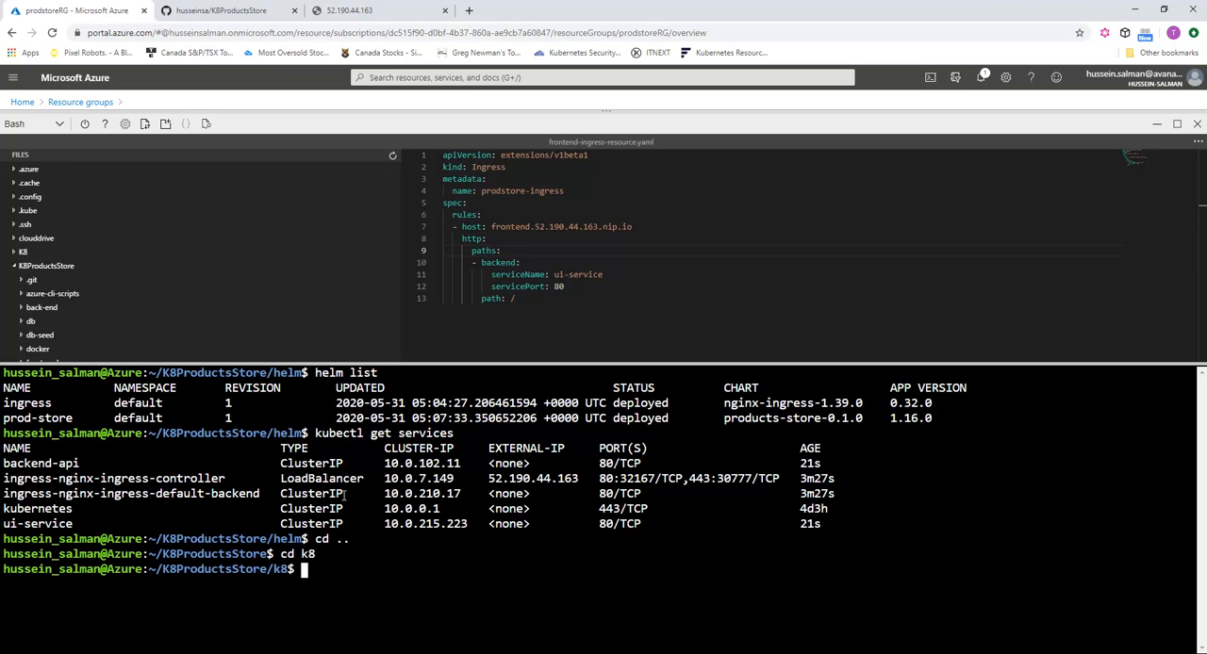
type("kubectl a")
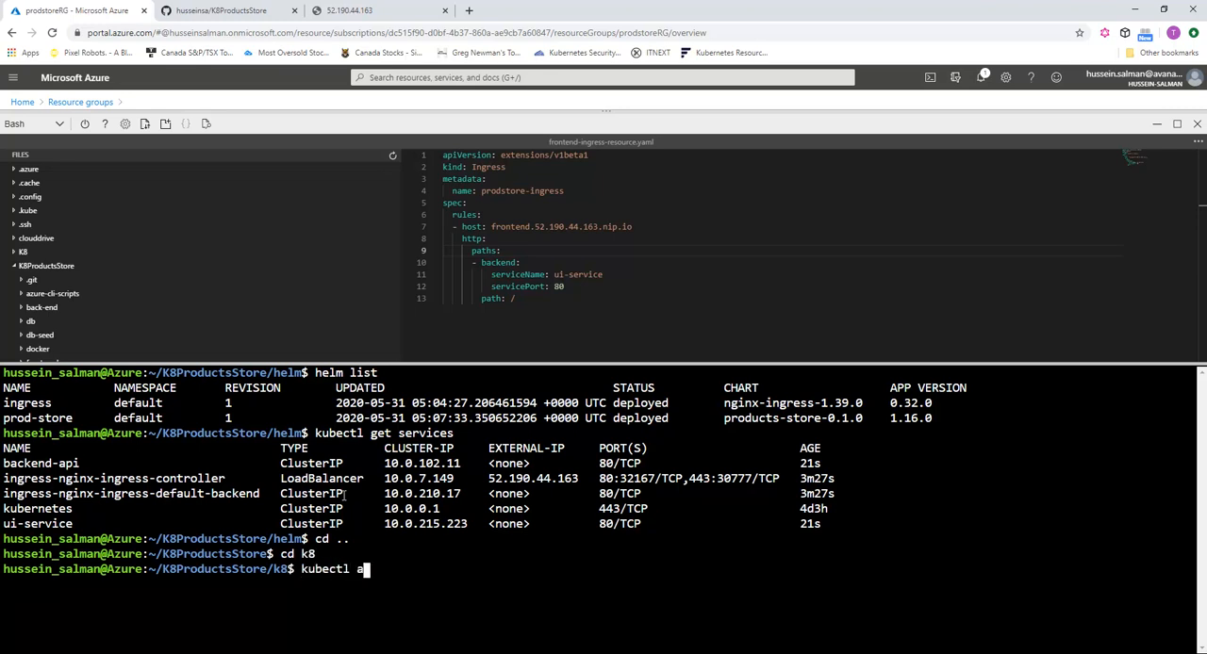
type("pply")
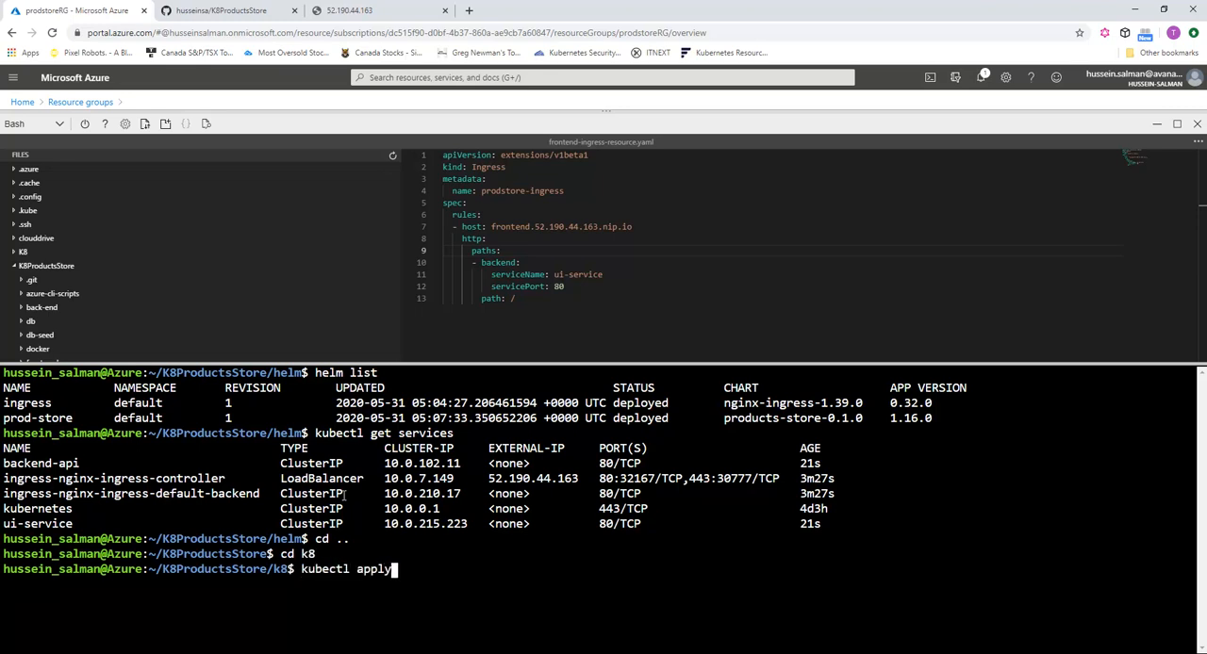
type("-f")
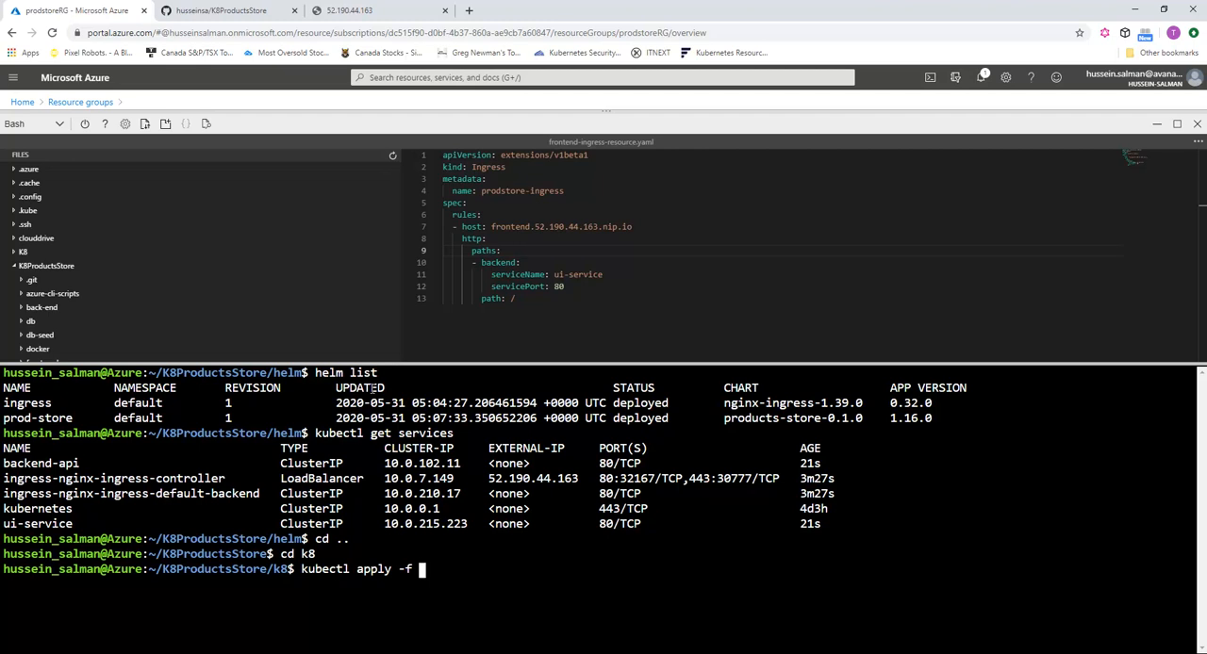
type("frontend")
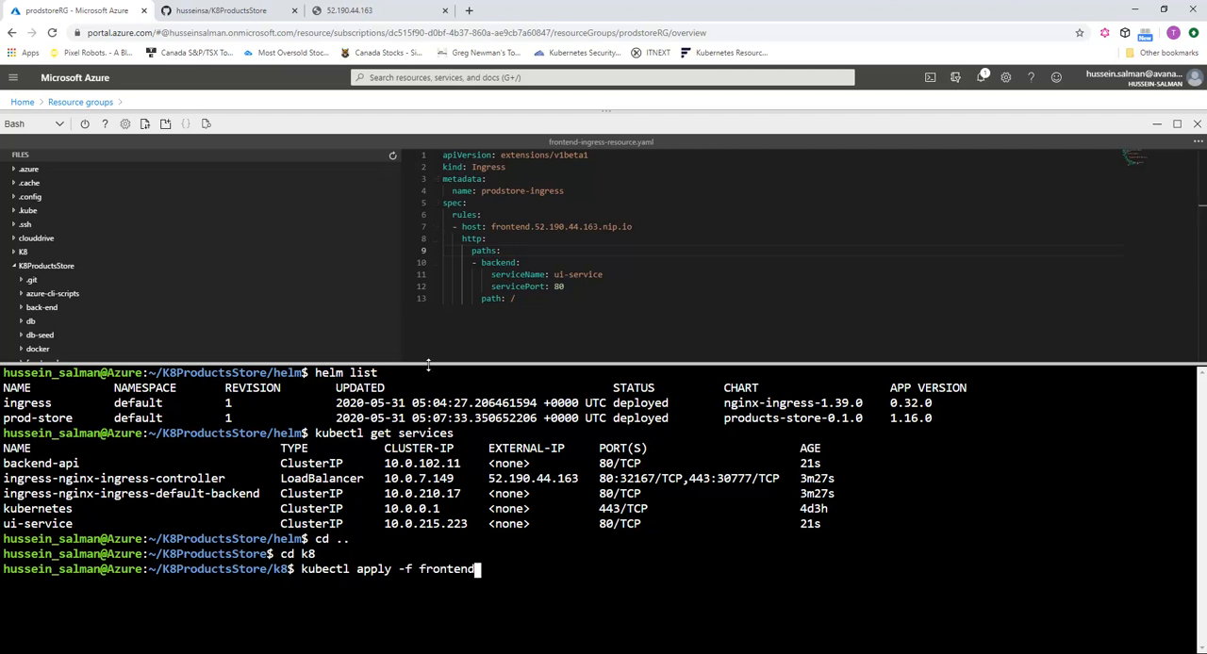
type("-")
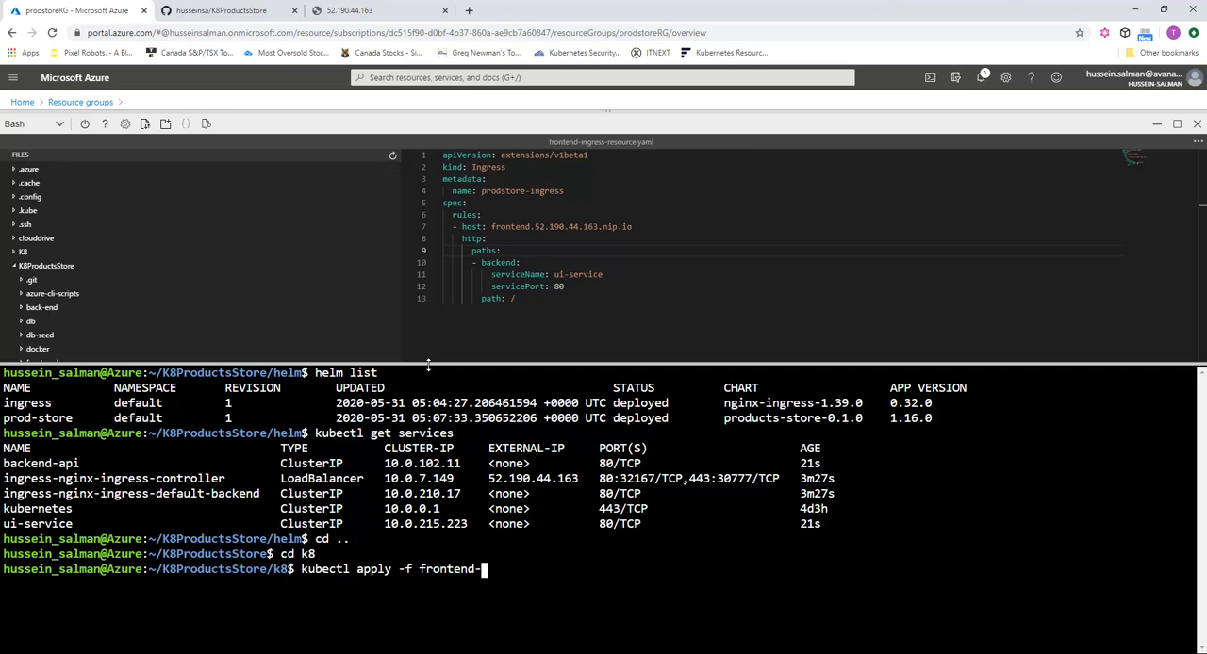
type("ingress")
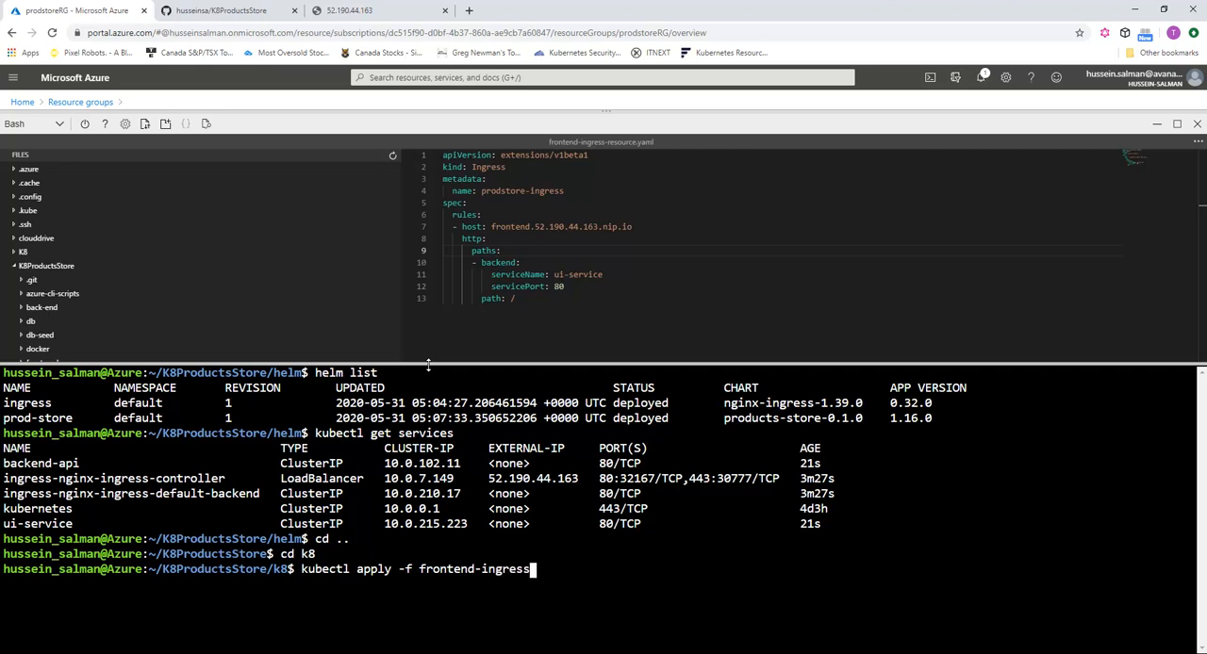
key("Enter")
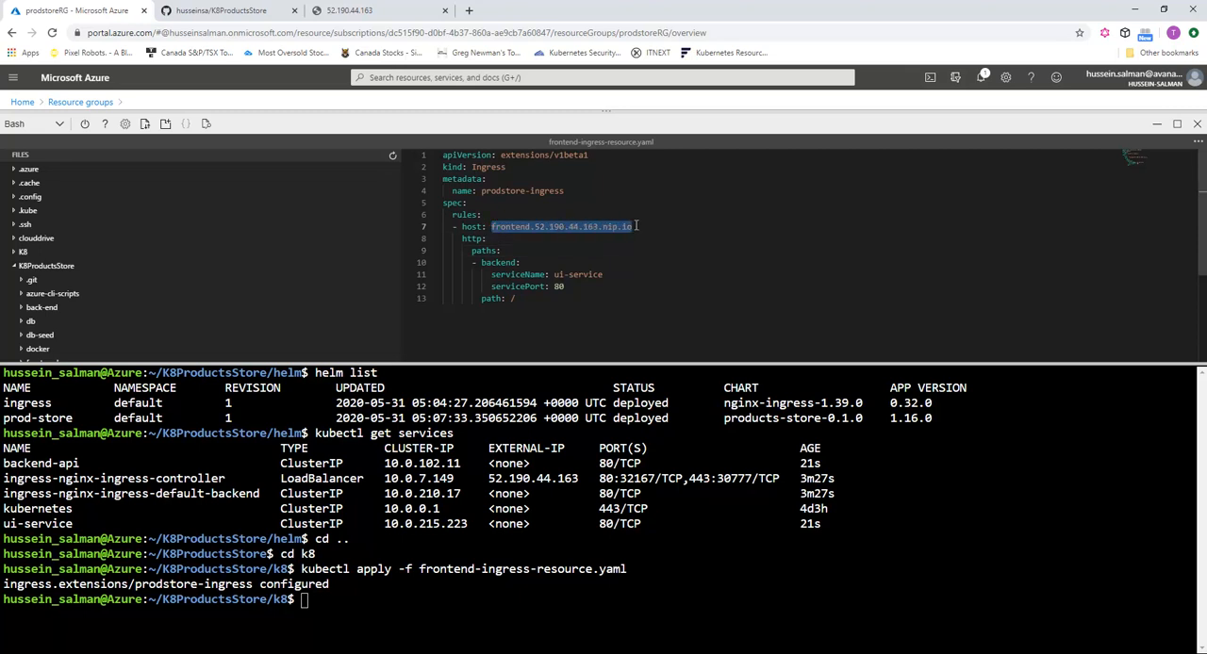
left_click(349, 12)
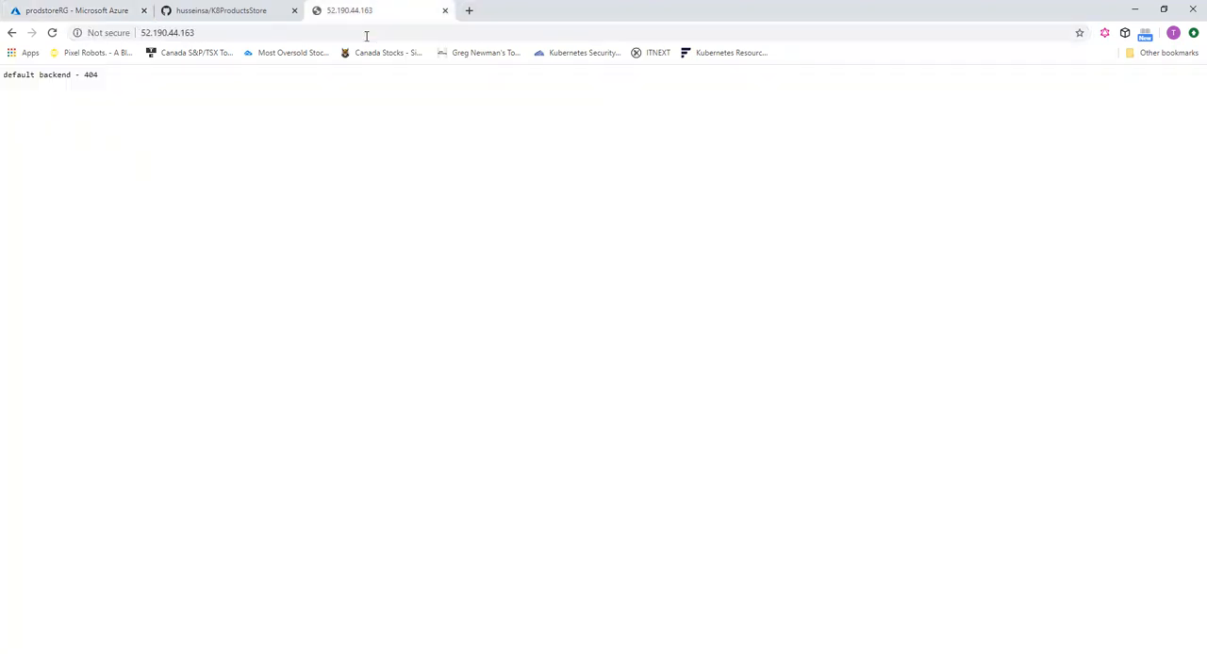
Step: Browse to frontend.52.190.44.163.nip.io/home, Get Products listing Samsung LED 40, then return to the portal
type("frontend.52.190.44.163.nip.io/home")
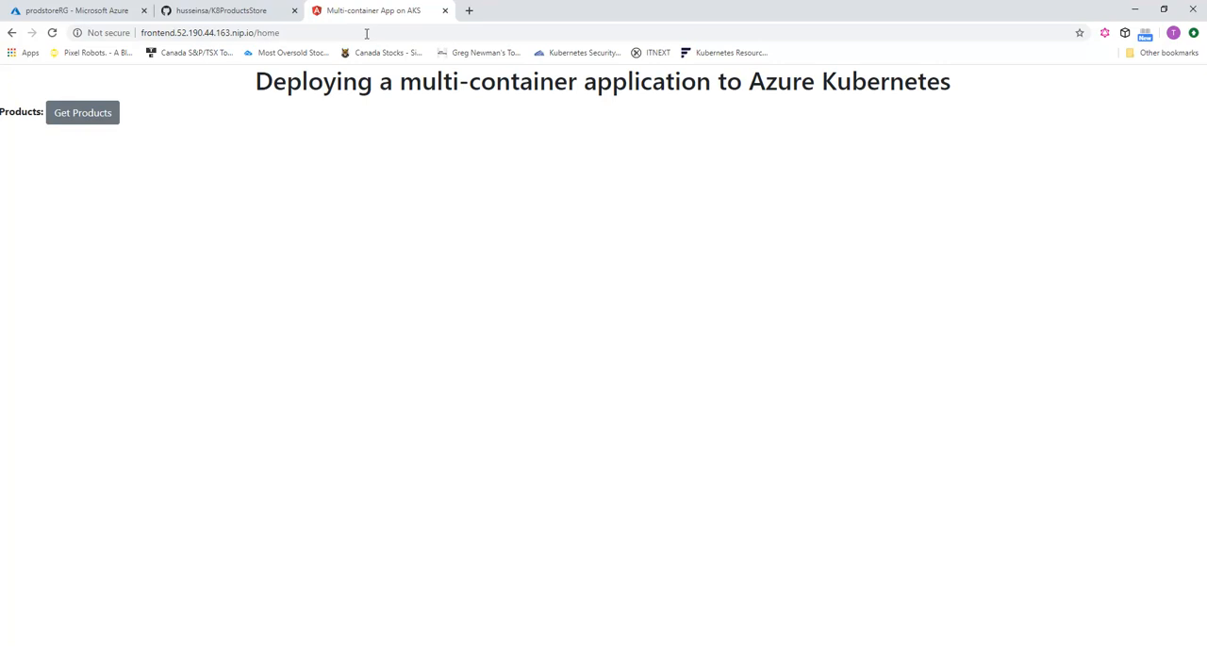
left_click(83, 113)
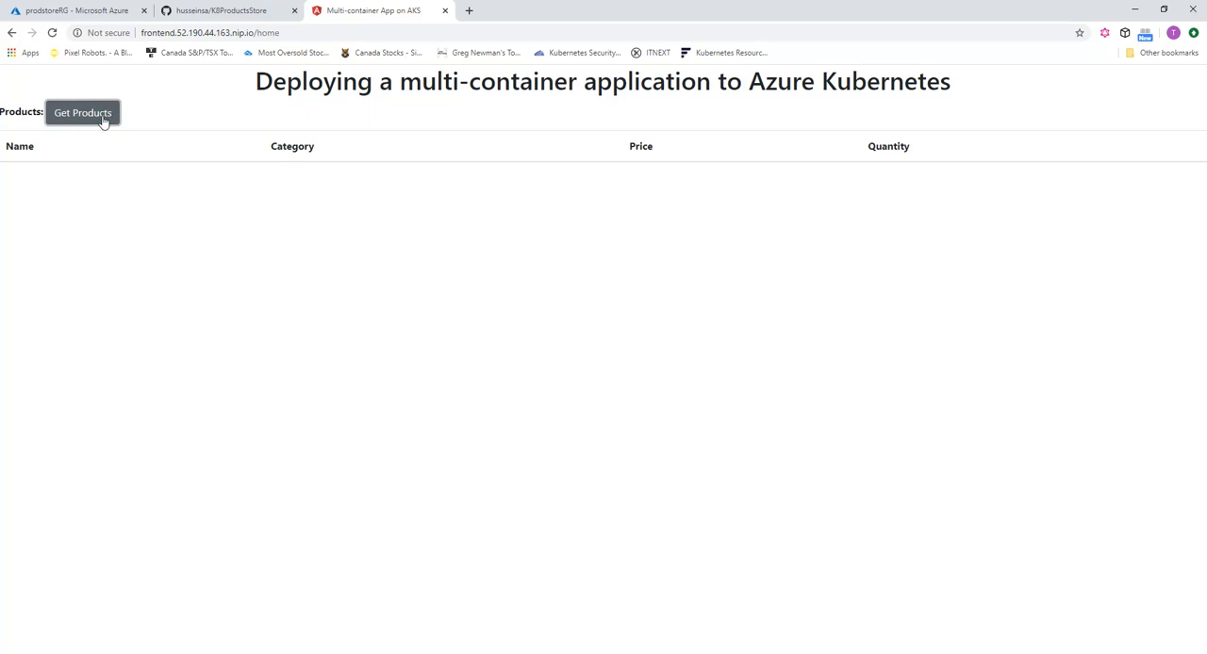
left_click(83, 113)
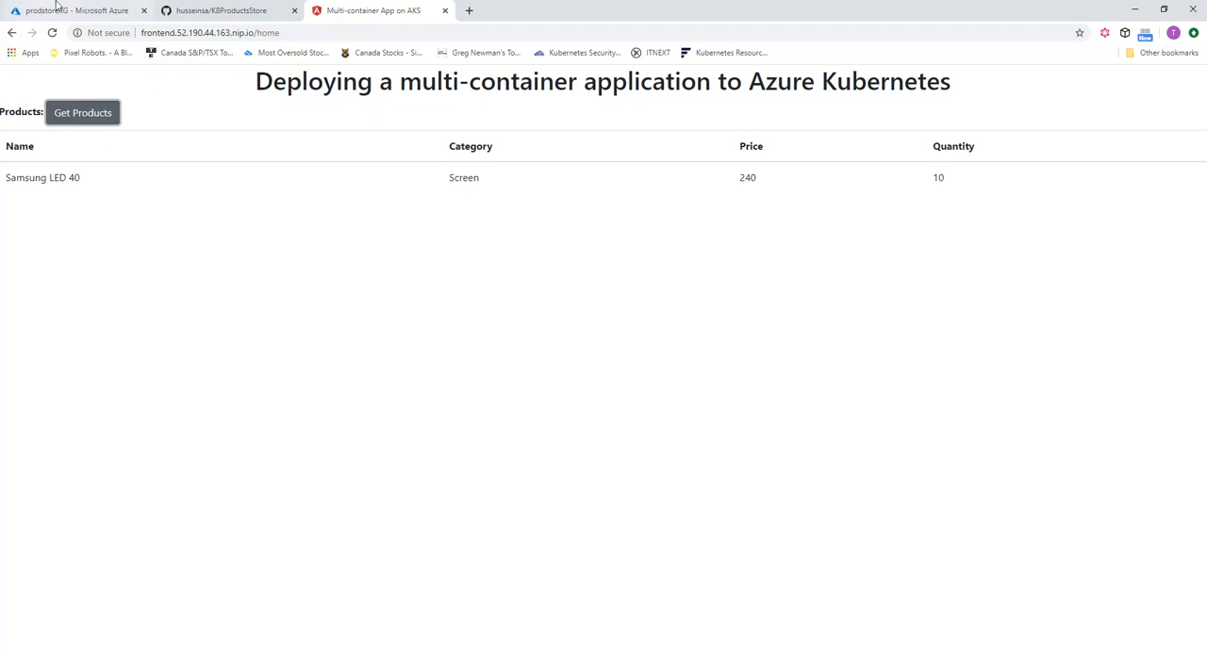
left_click(72, 11)
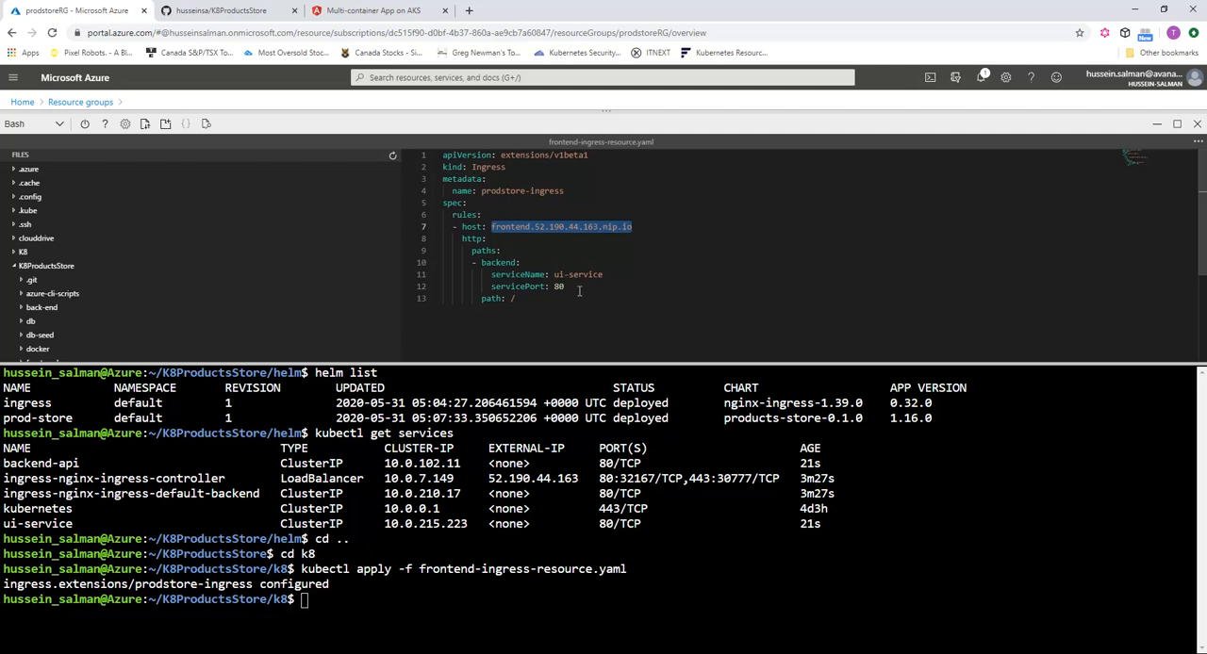
left_click(603, 275)
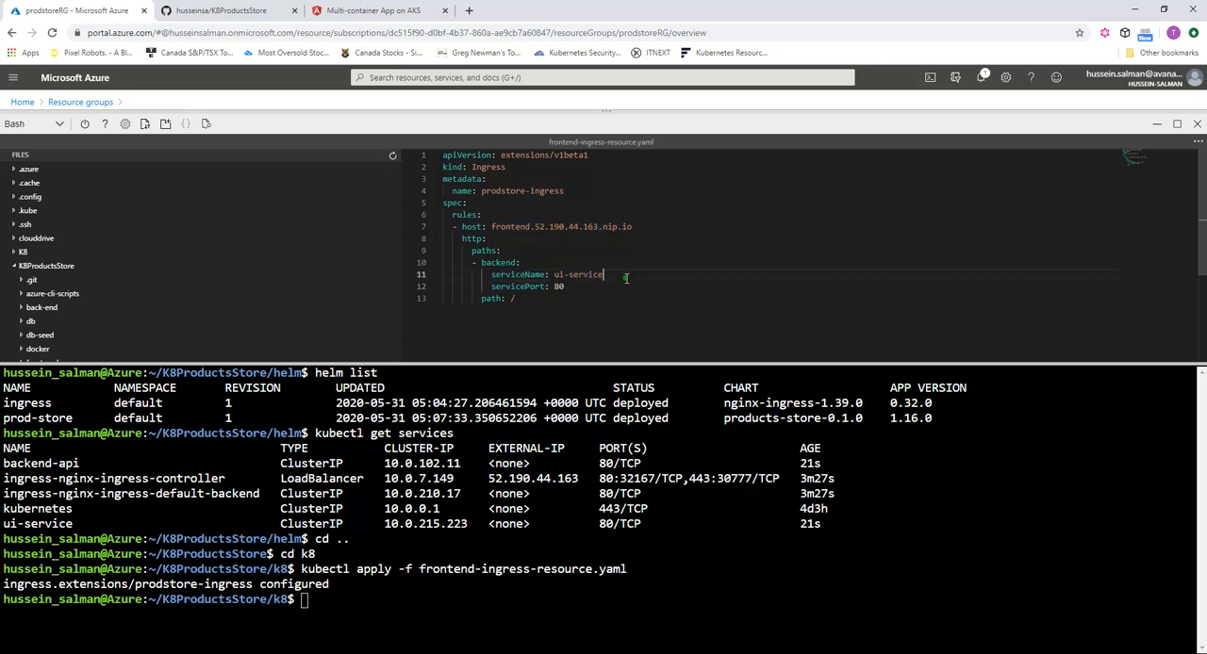